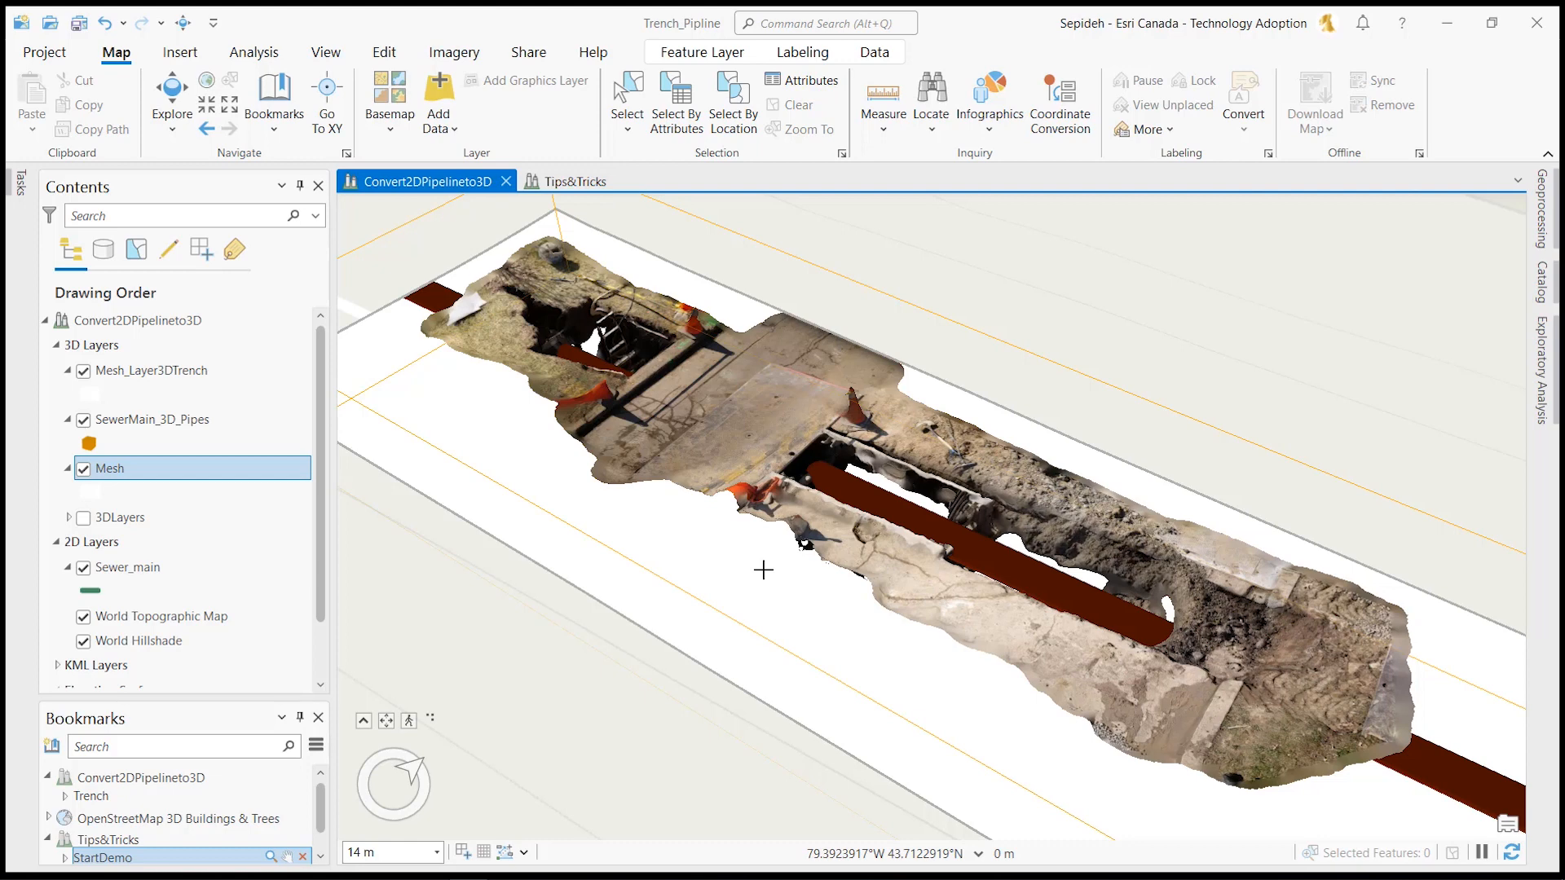
mouse_move(614, 192)
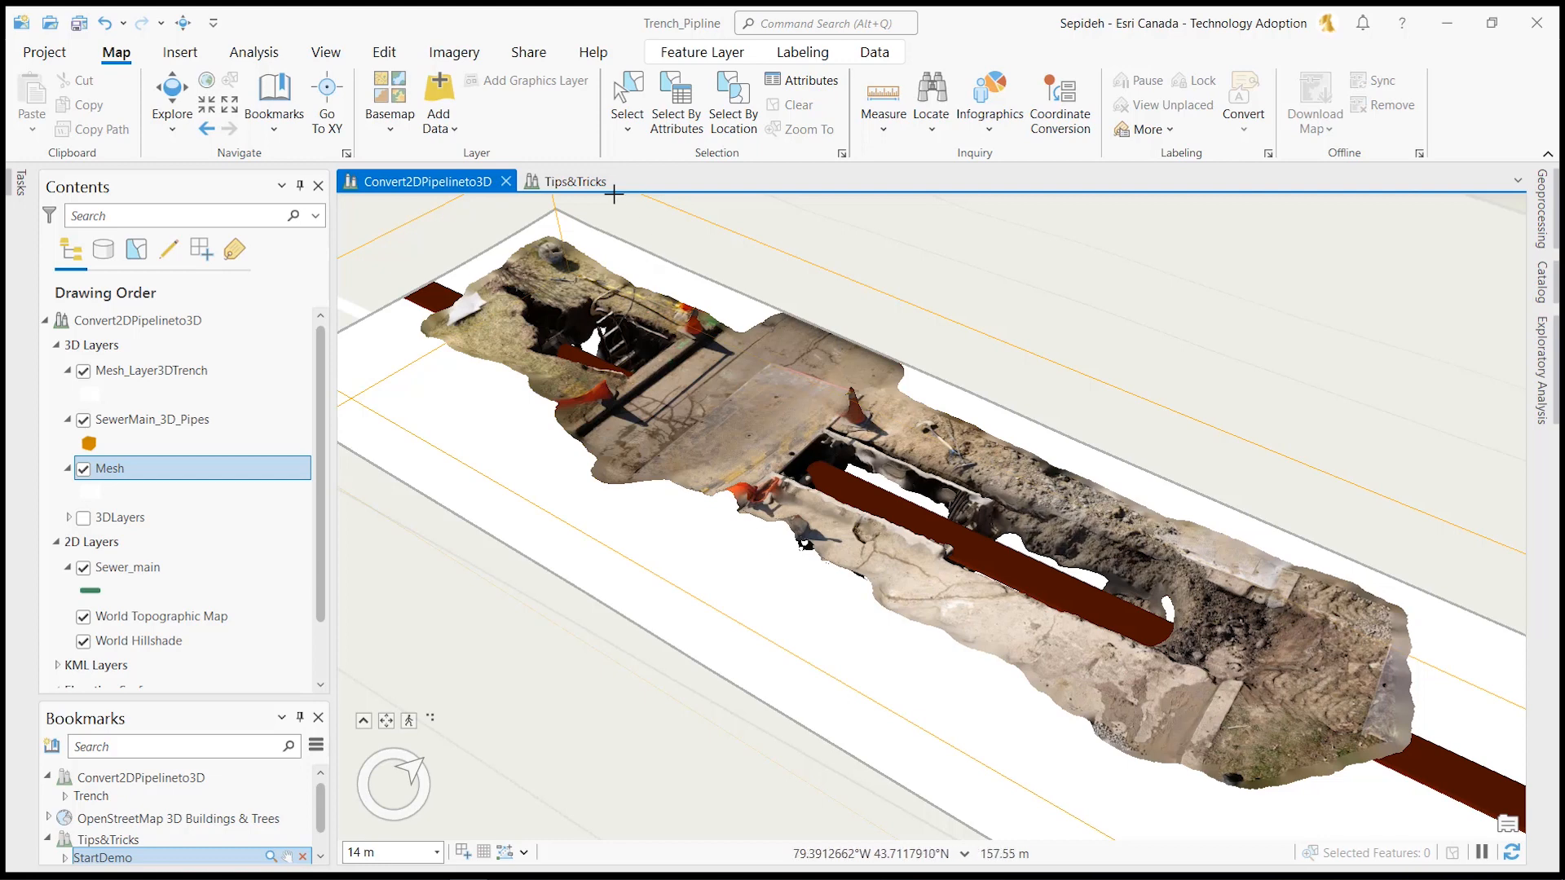
- Show the Trench mesh in the Tips&Tricks scene and move Replaced Sewer Main into the 3D Layers group
left_click(574, 181)
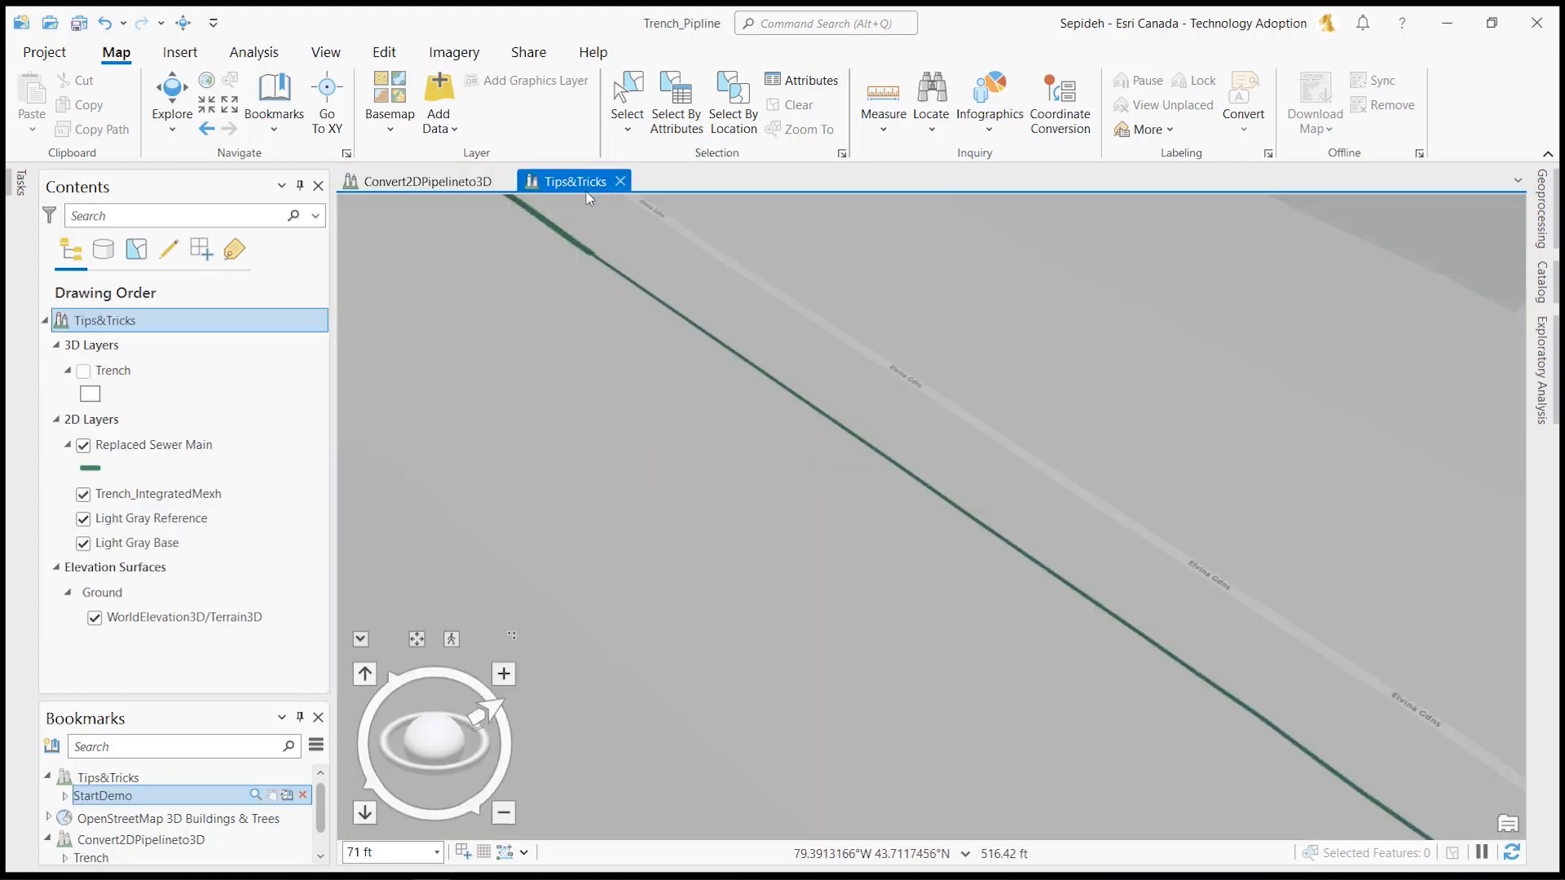
left_click(154, 445)
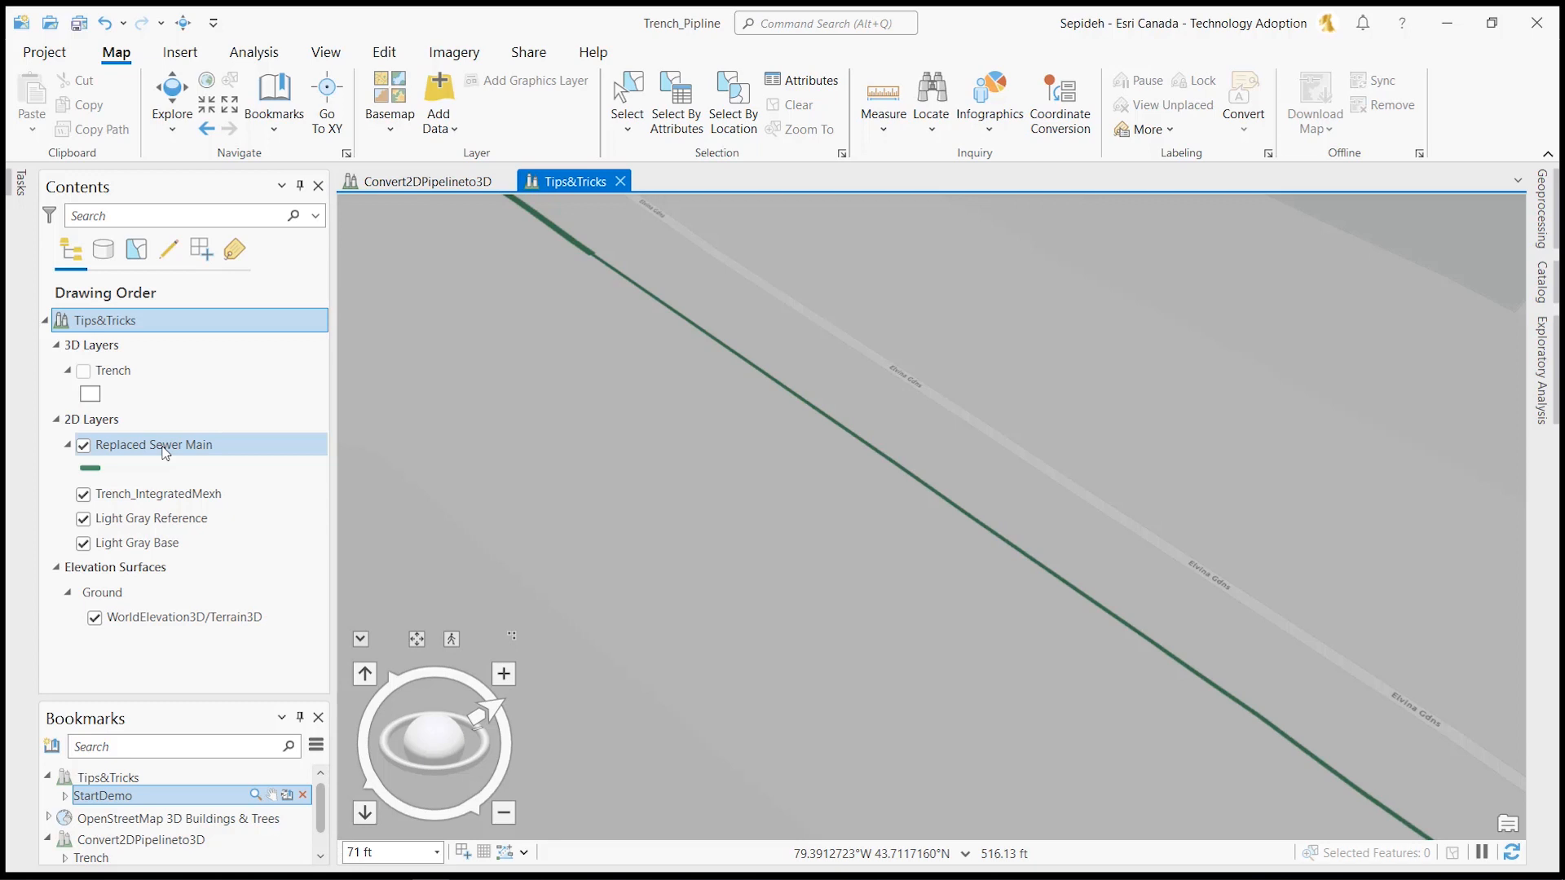
left_click(112, 370)
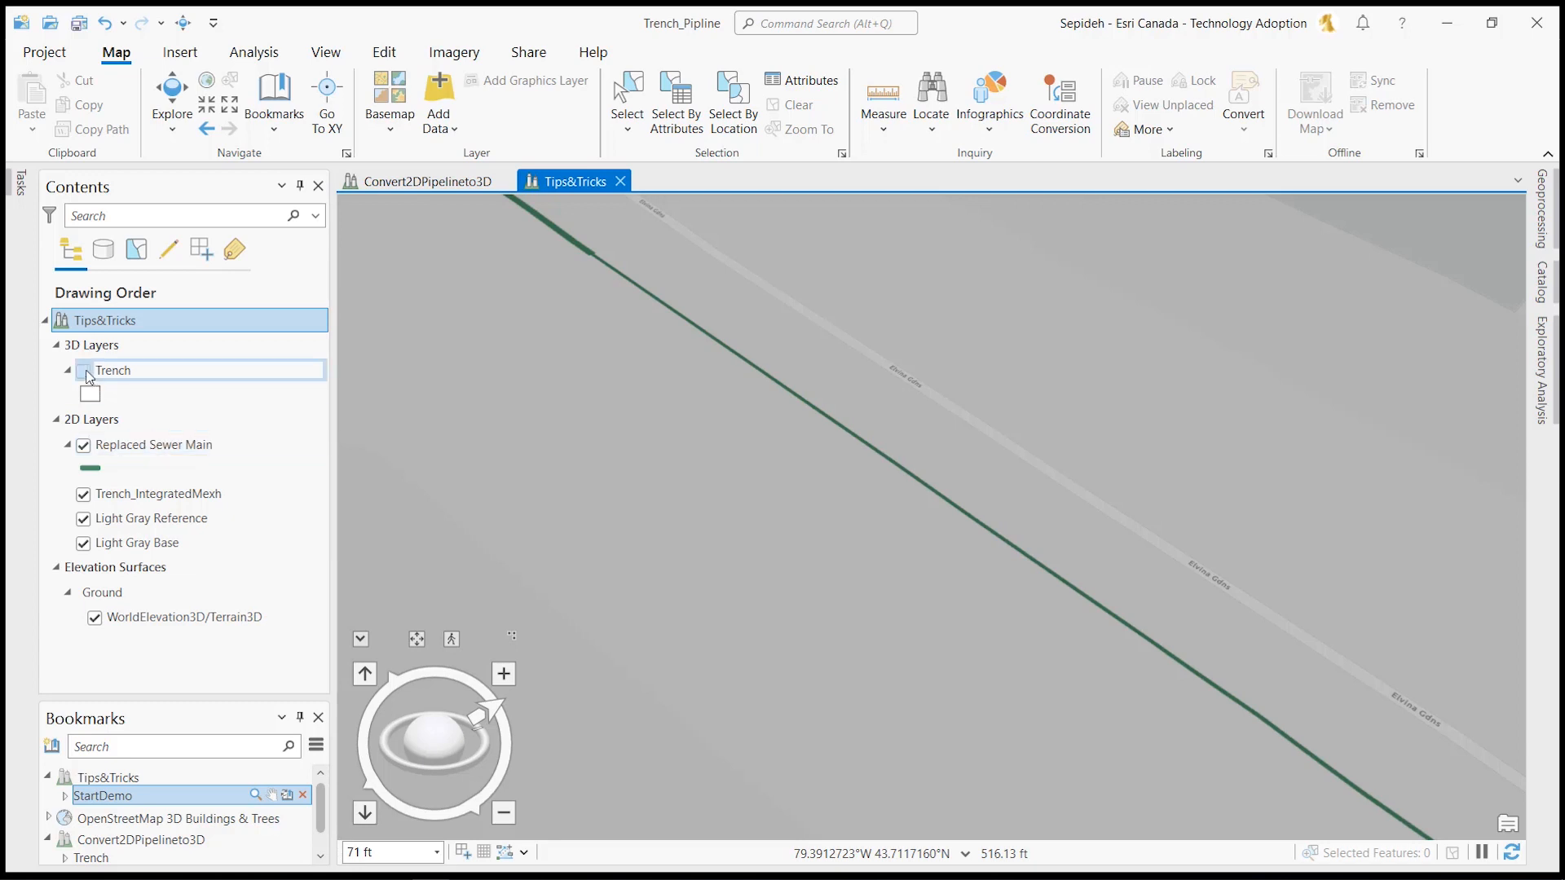
left_click(83, 370)
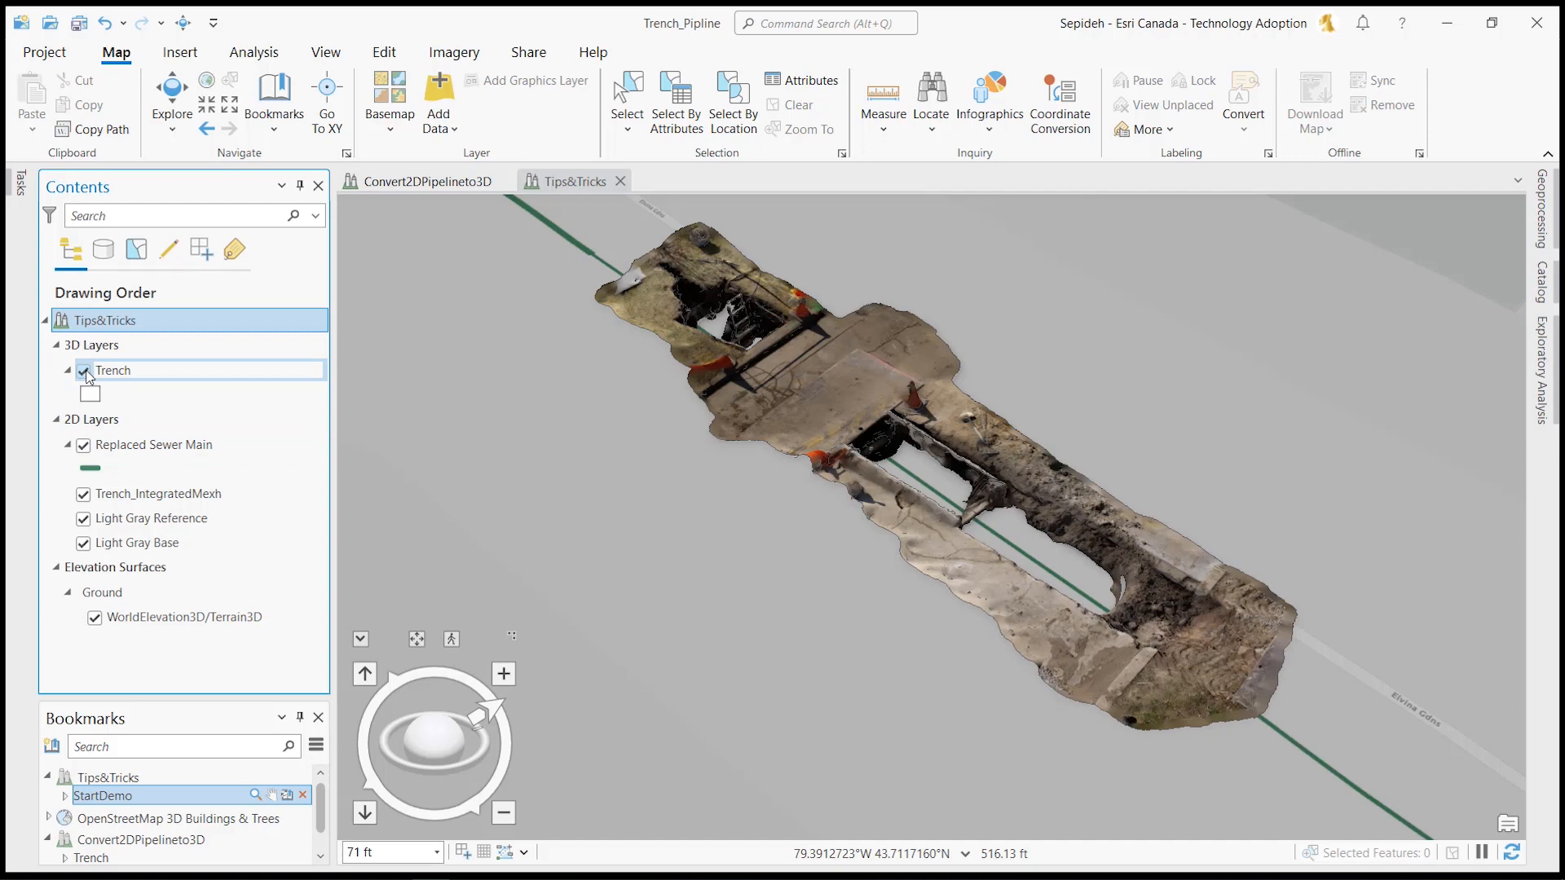
left_click(155, 443)
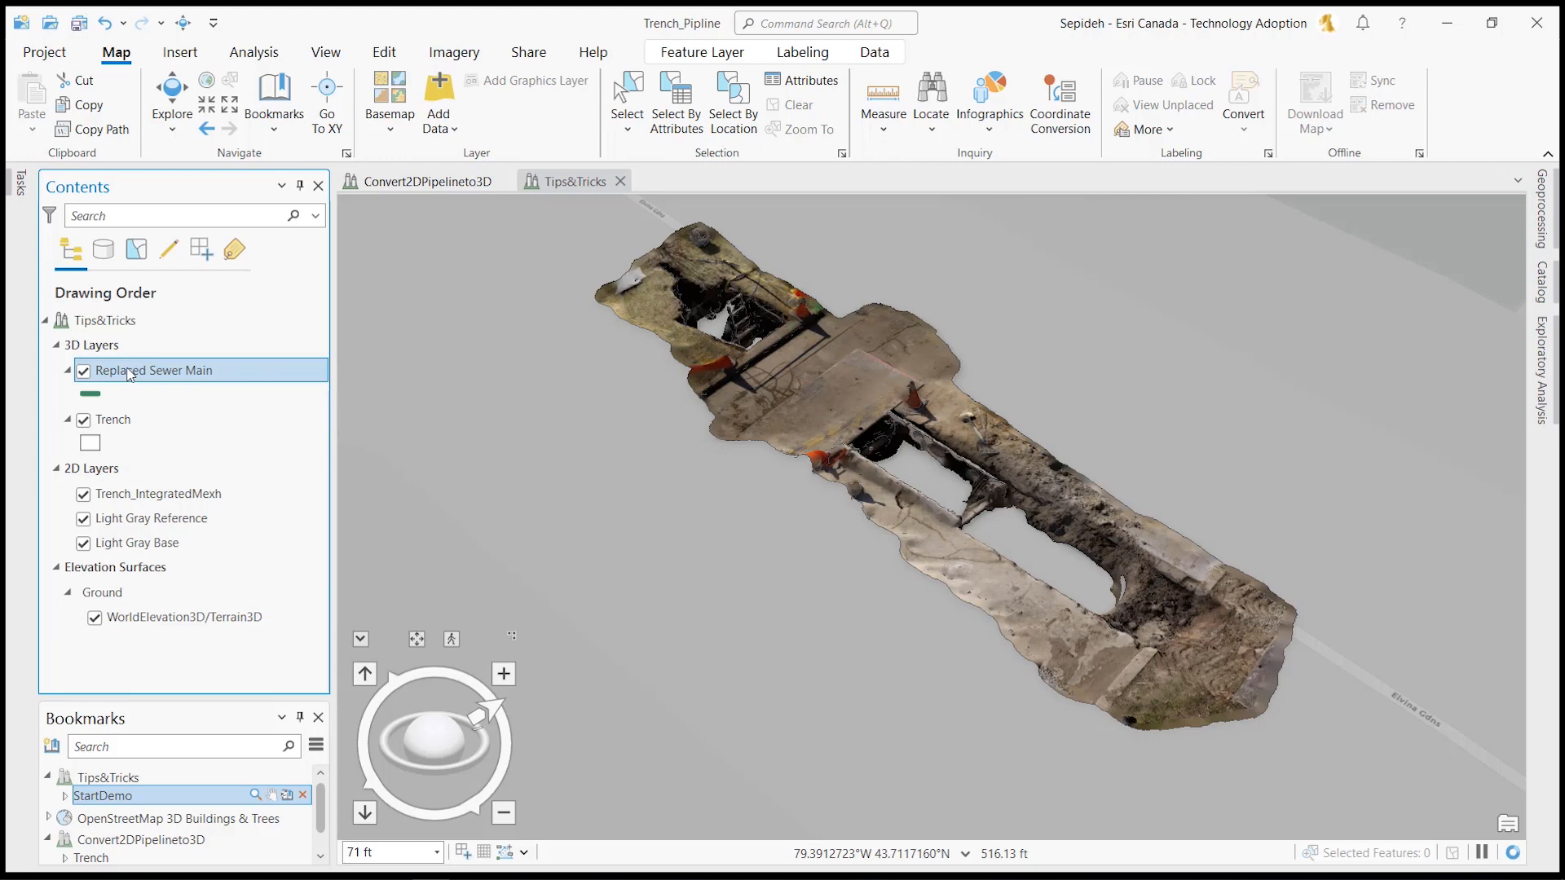
- Set Replaced Sewer Main's elevation to Relative to the ground in its layer properties
right_click(152, 370)
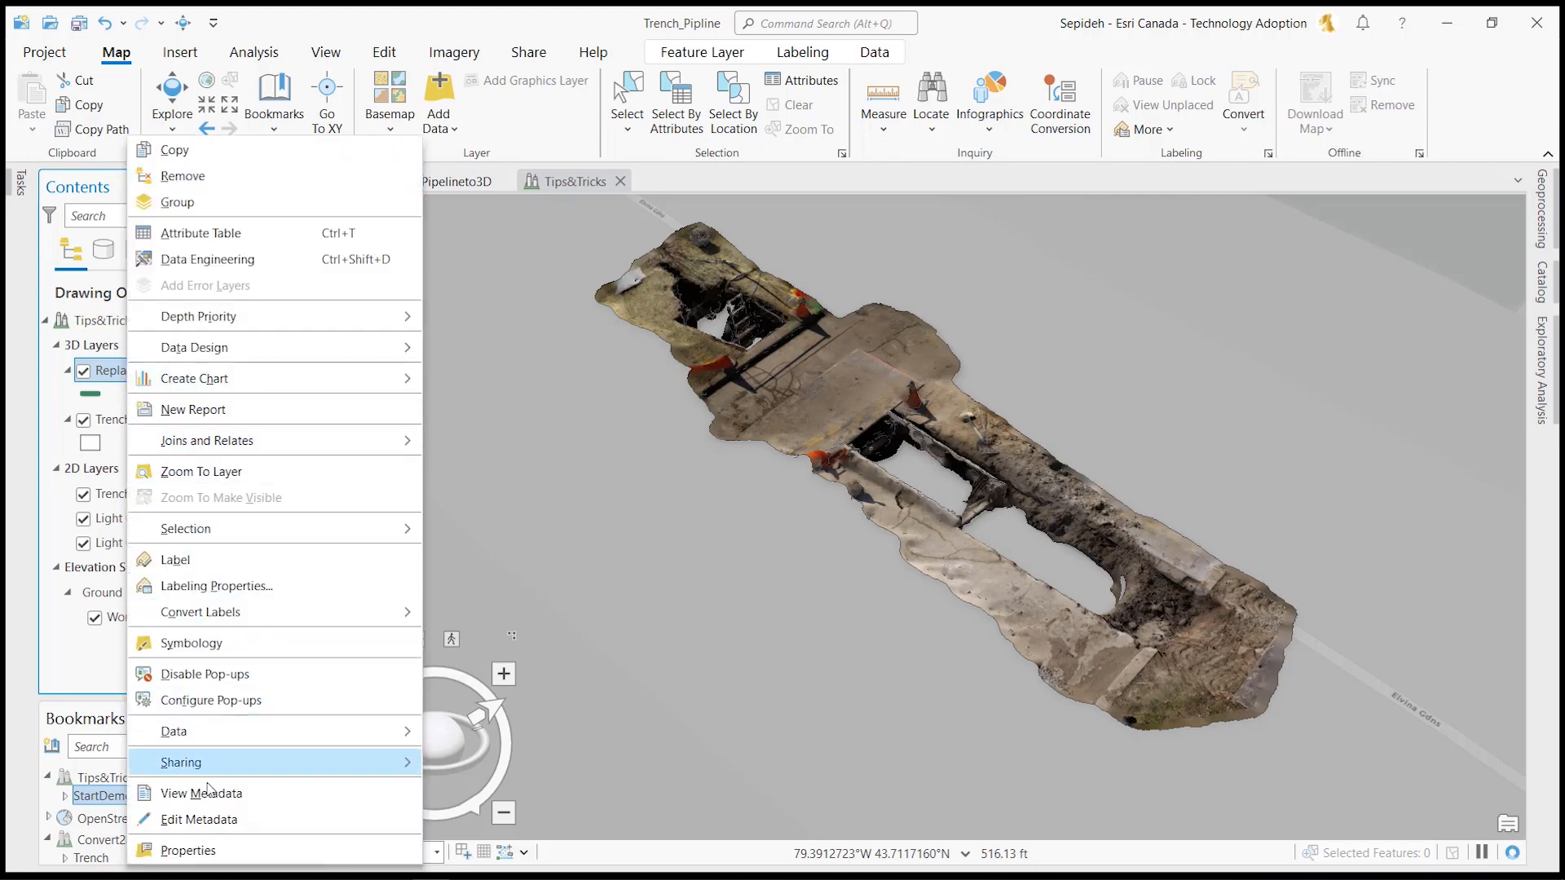
left_click(187, 849)
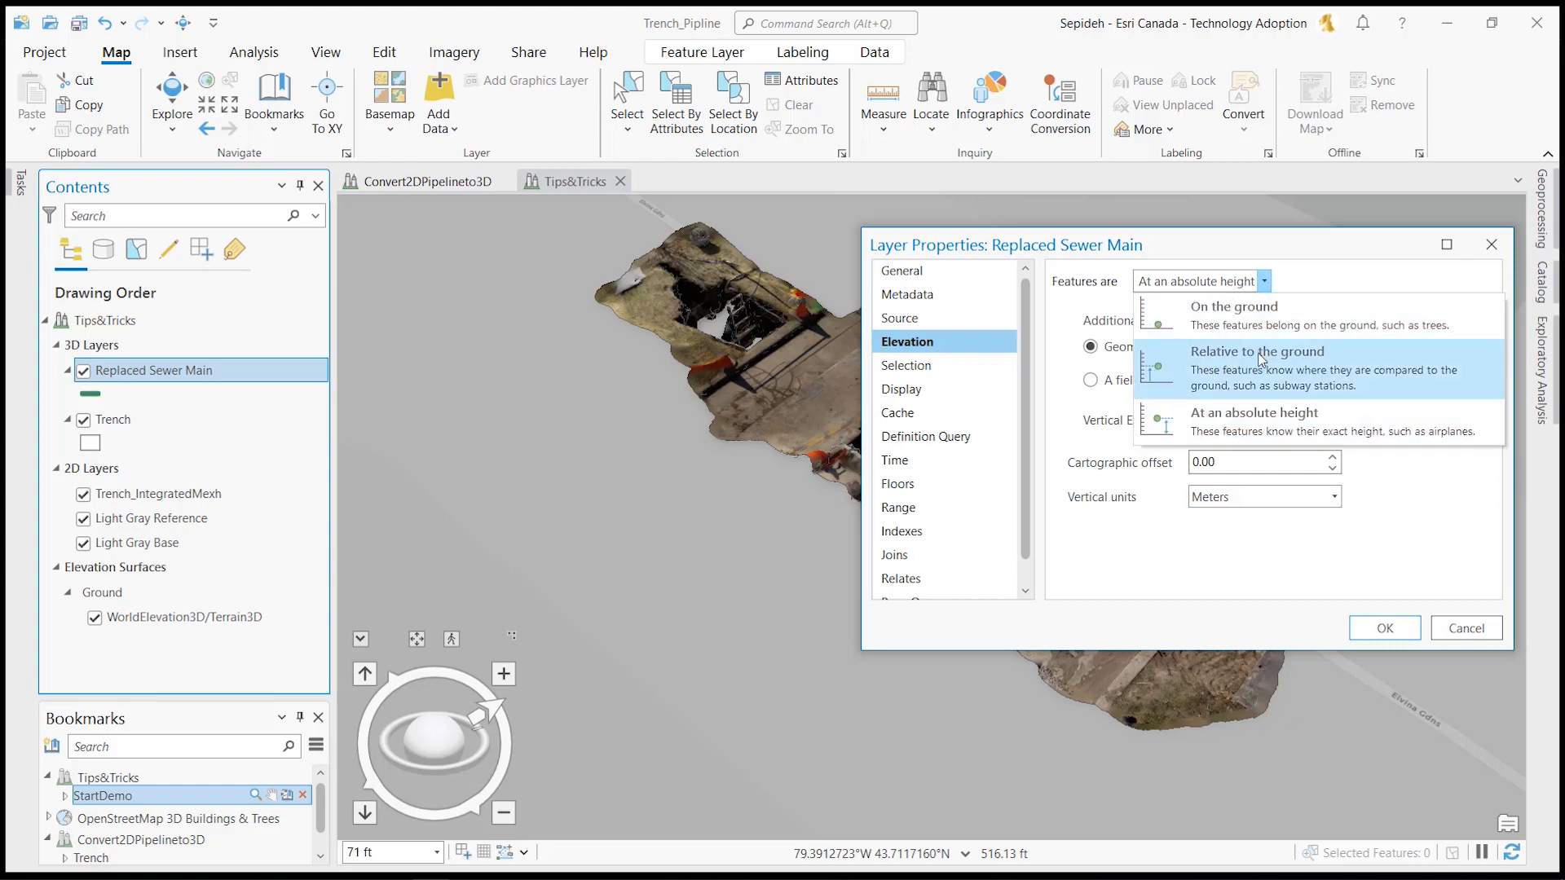
left_click(1257, 350)
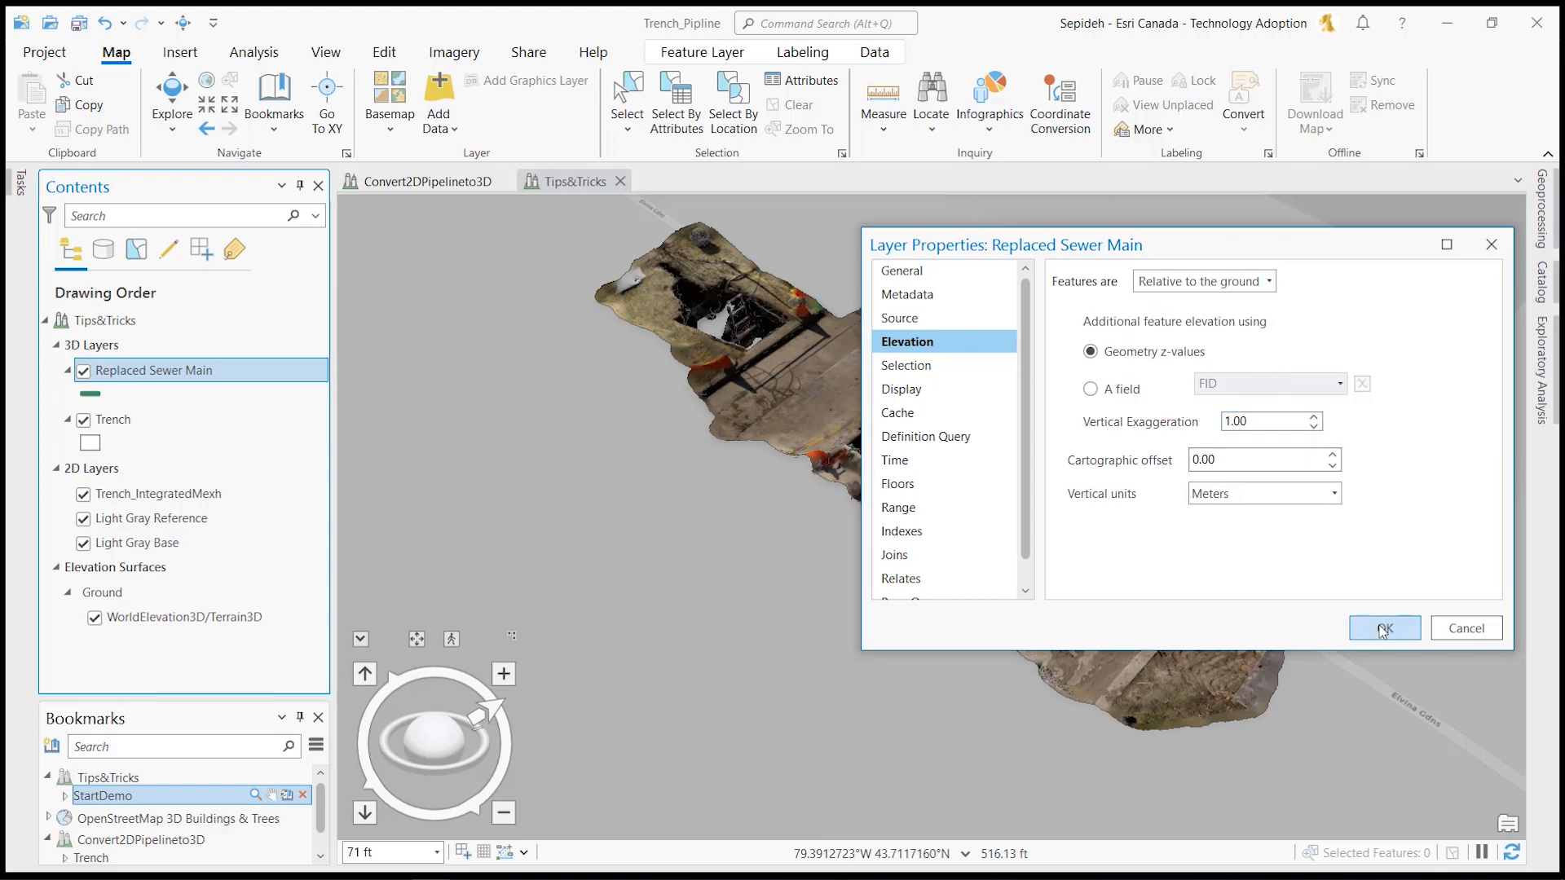
left_click(1384, 628)
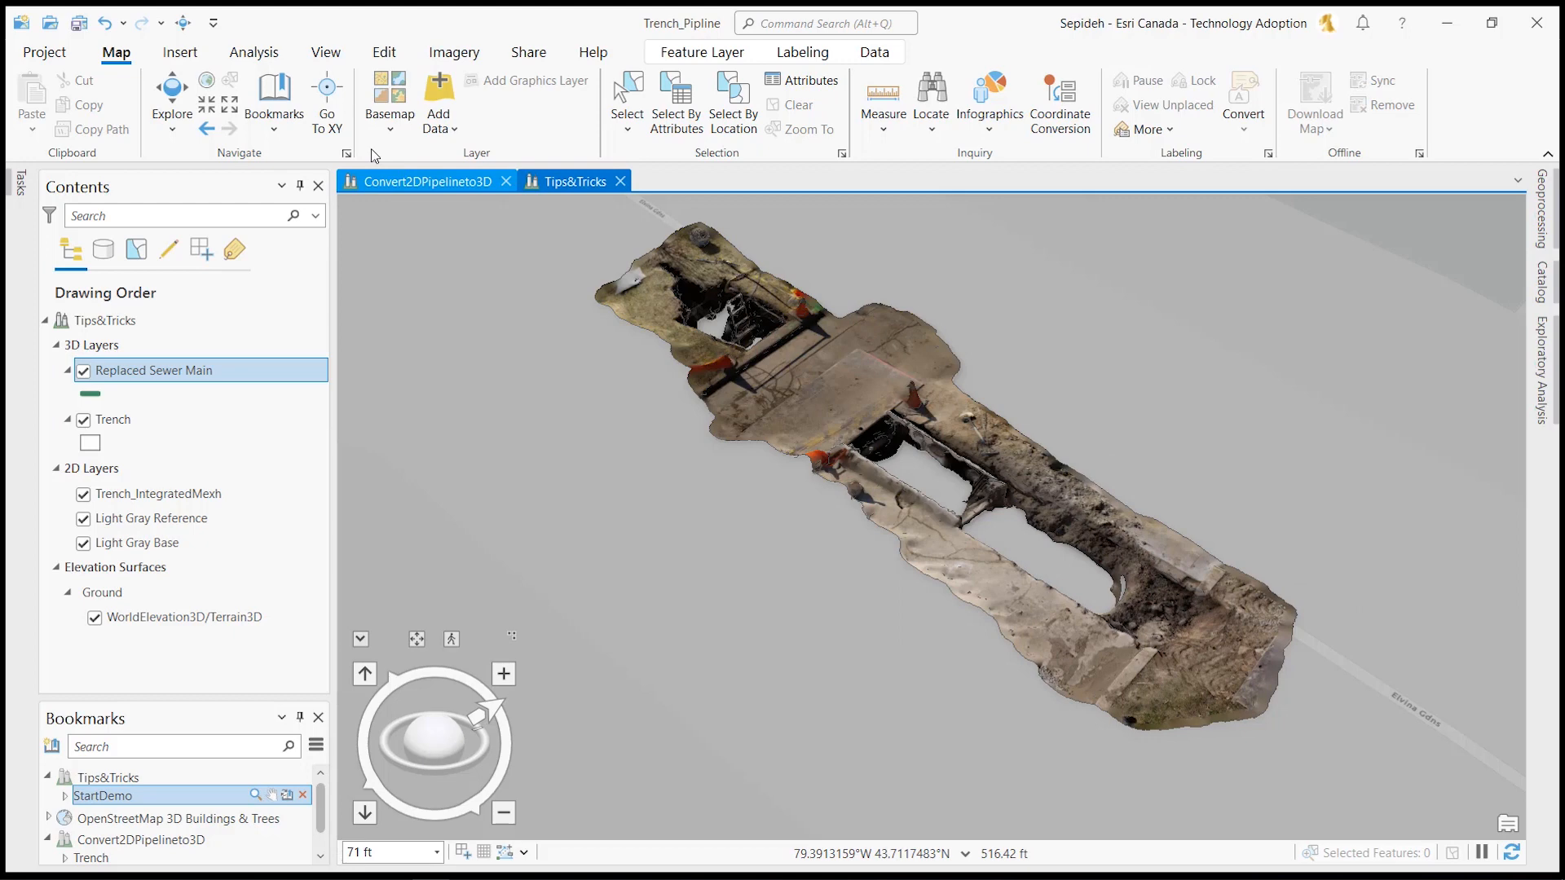
- Draw an interactive Slice box around the trench from Exploratory 3D Analysis, then bring up Command Search
left_click(254, 52)
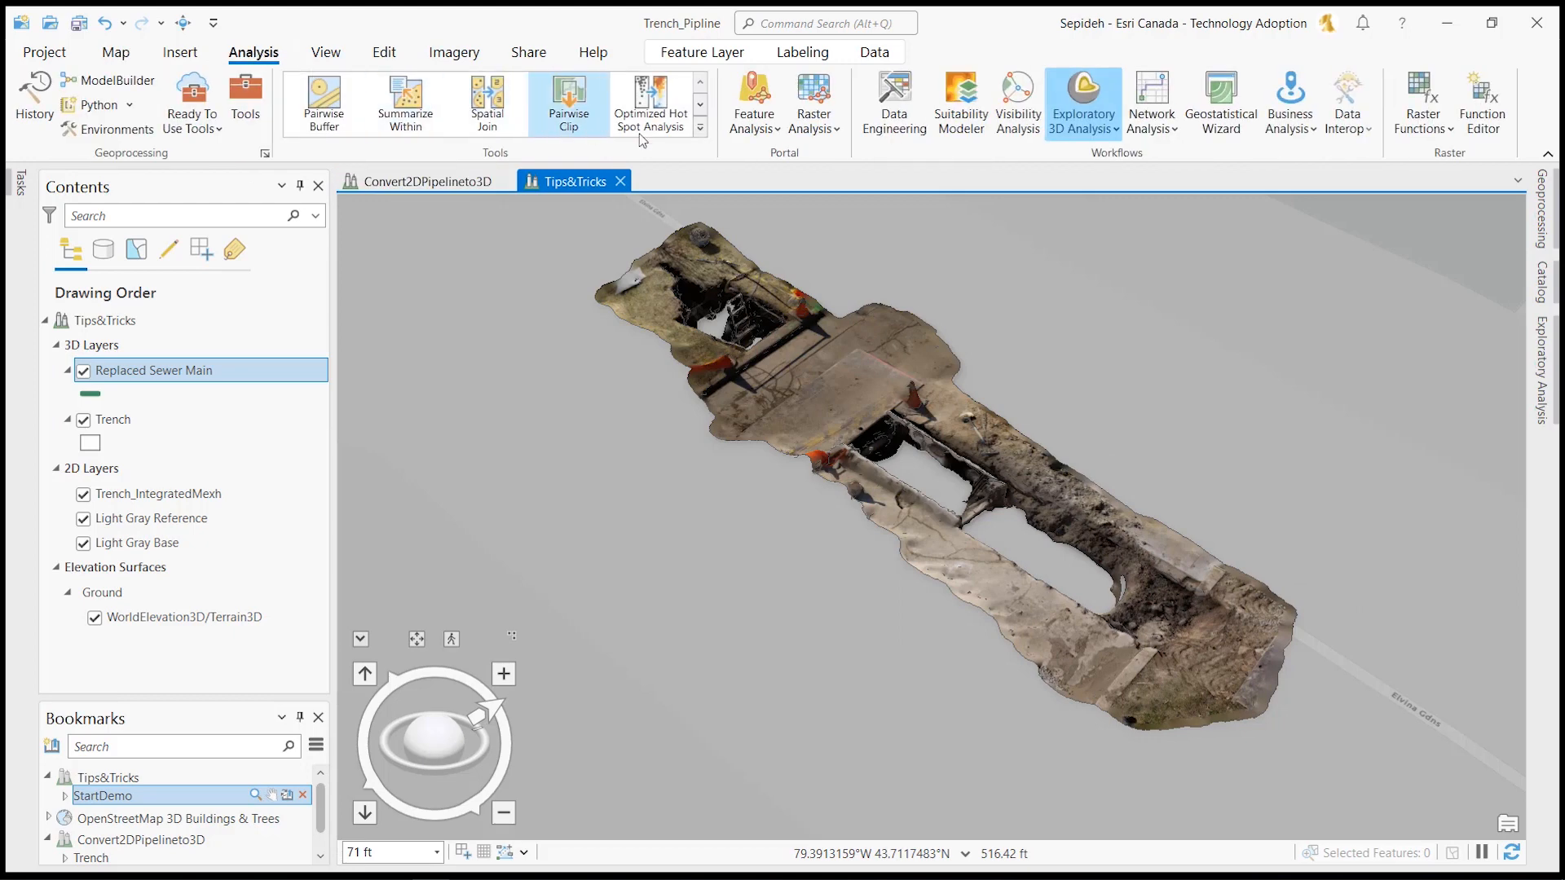
left_click(1083, 99)
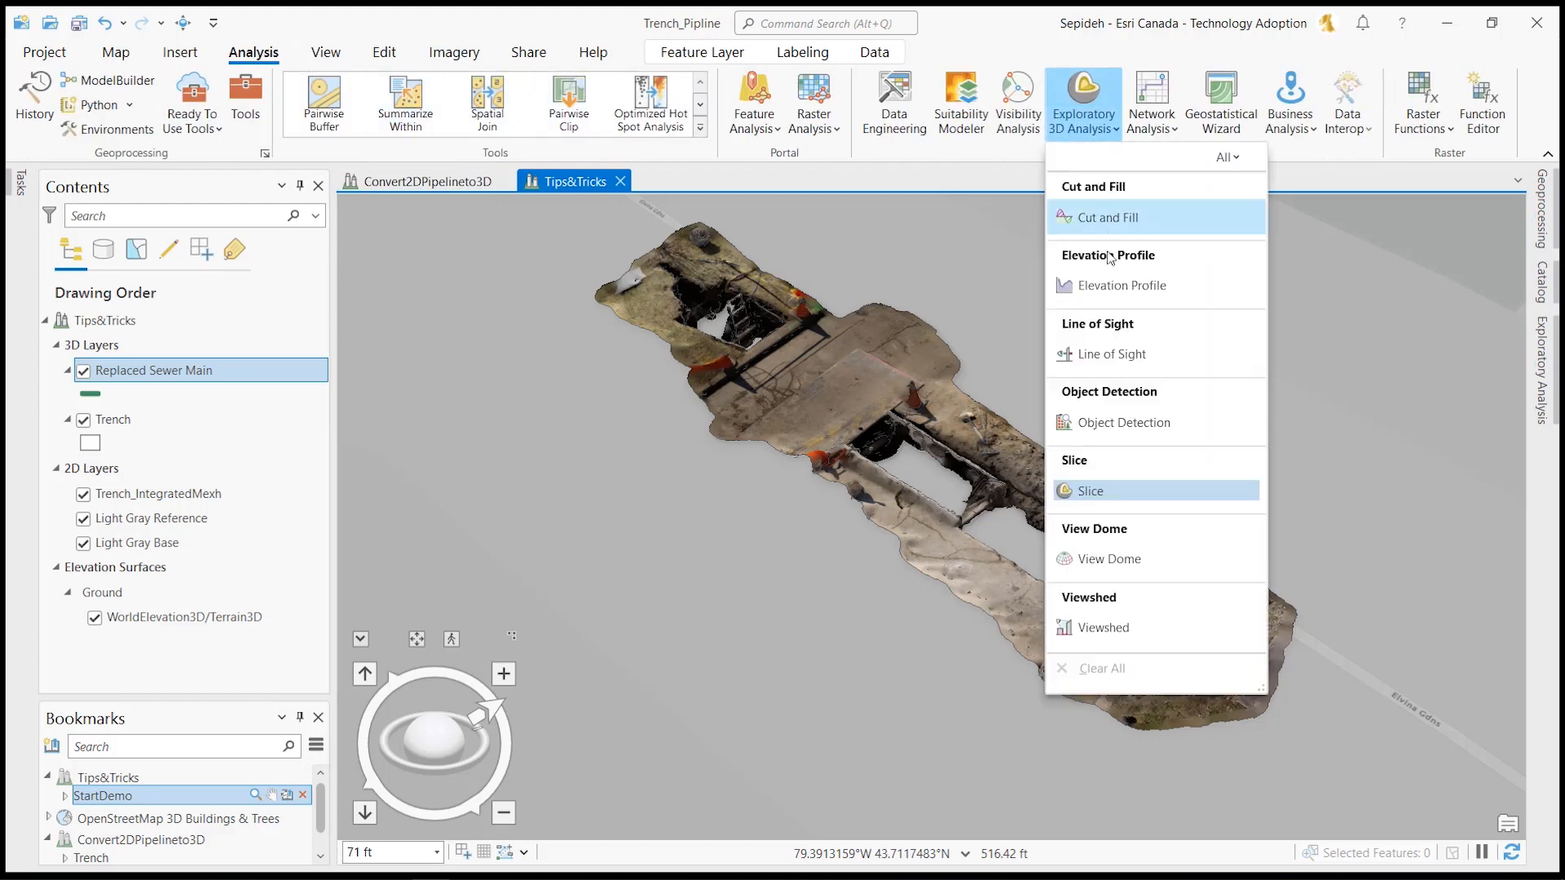
left_click(1090, 491)
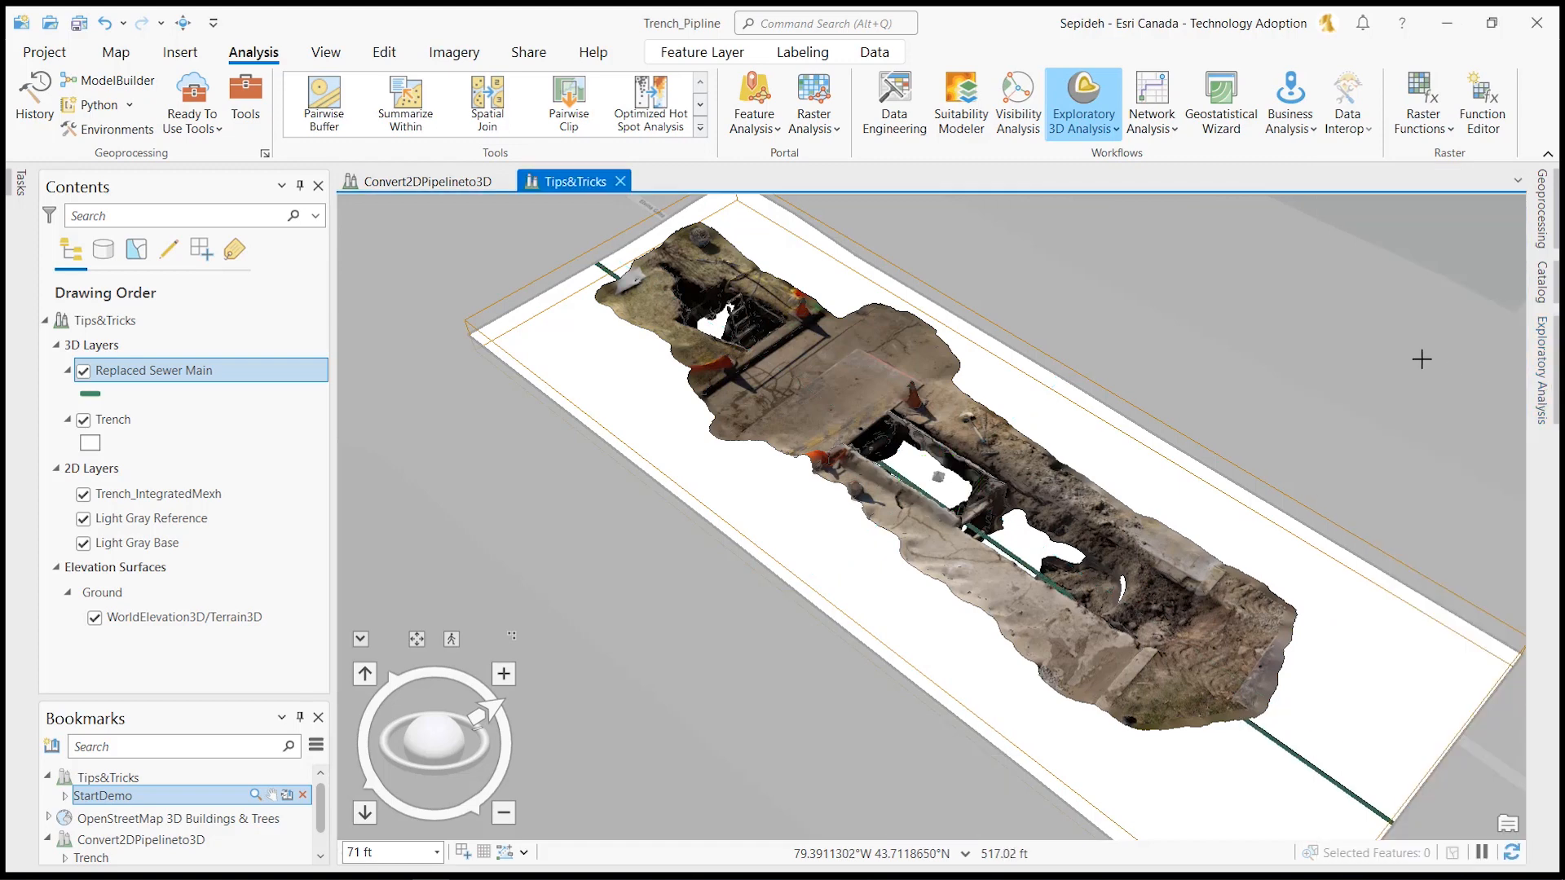
left_click(823, 23)
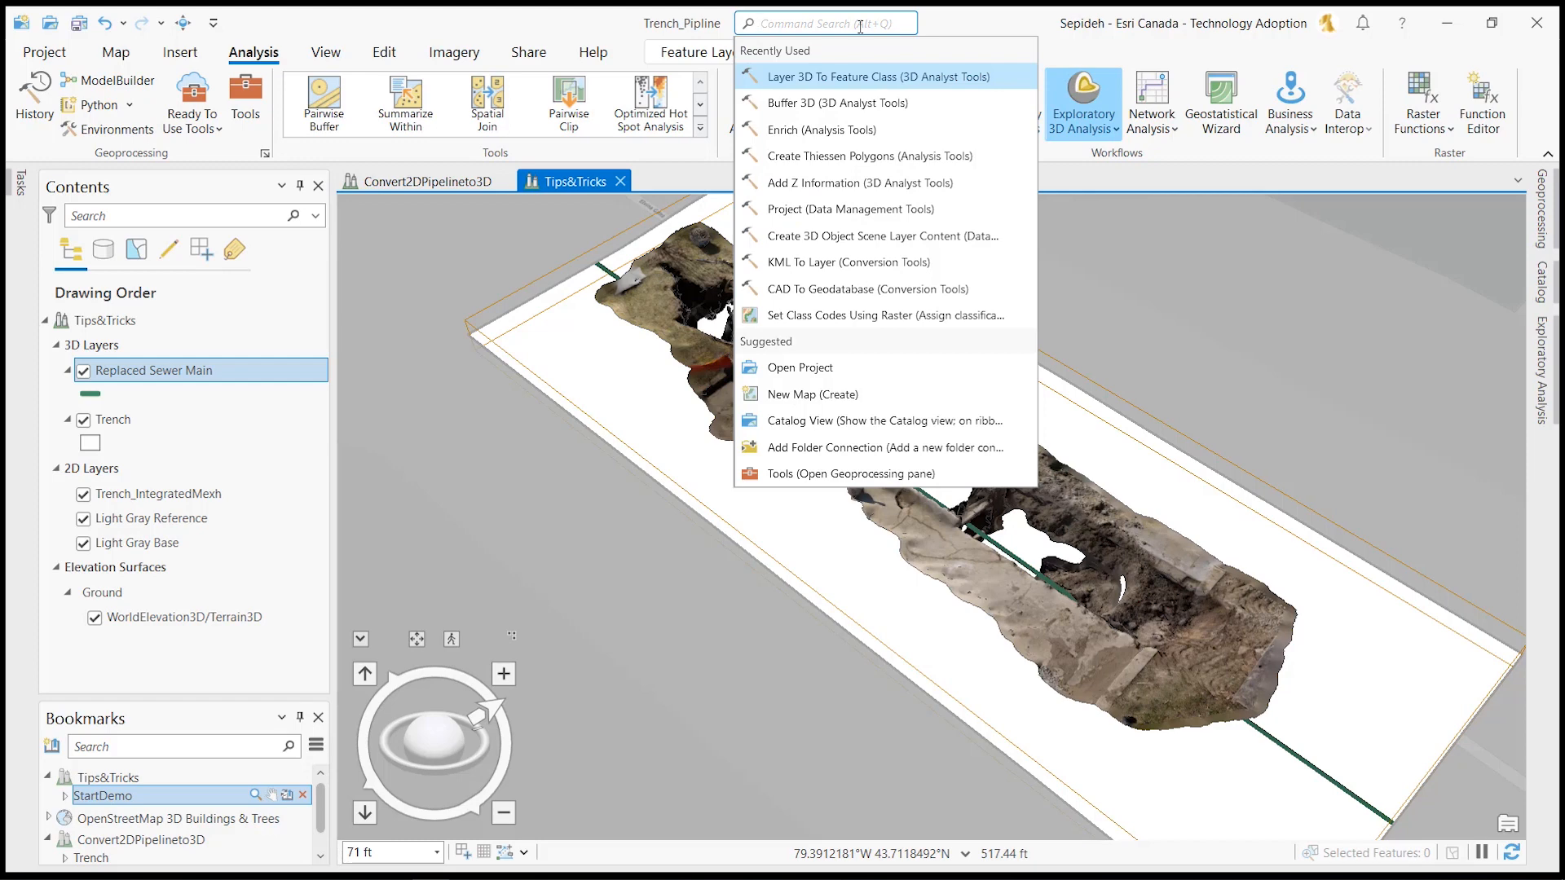
- Run Buffer 3D on Replaced Sewer Main at 0.4 Meters to create the Pipe3D_1 pipe layer
left_click(838, 103)
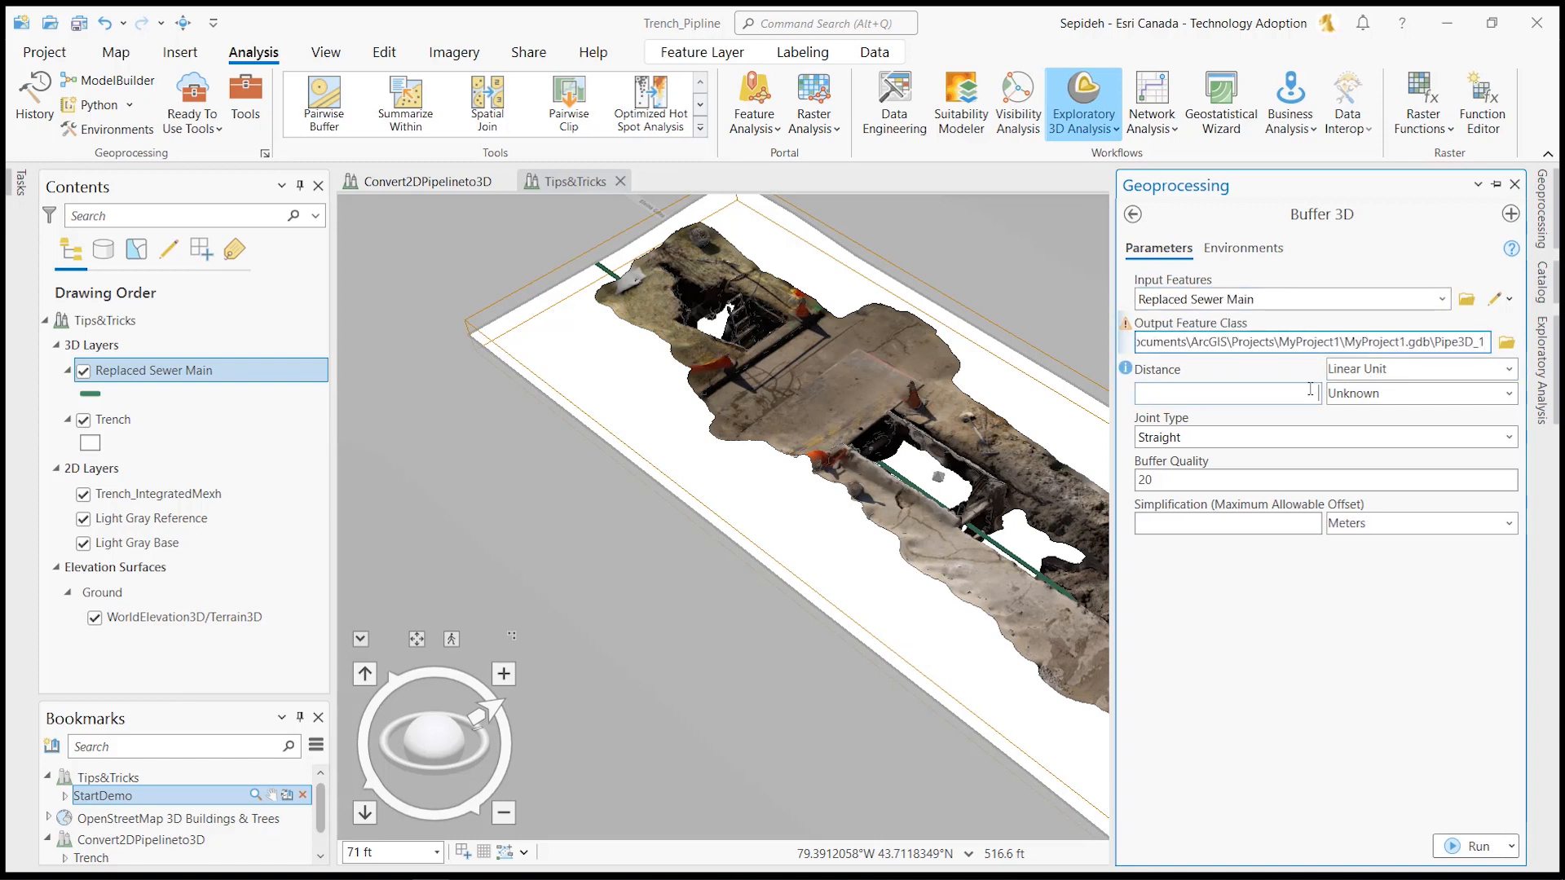
type("0.4")
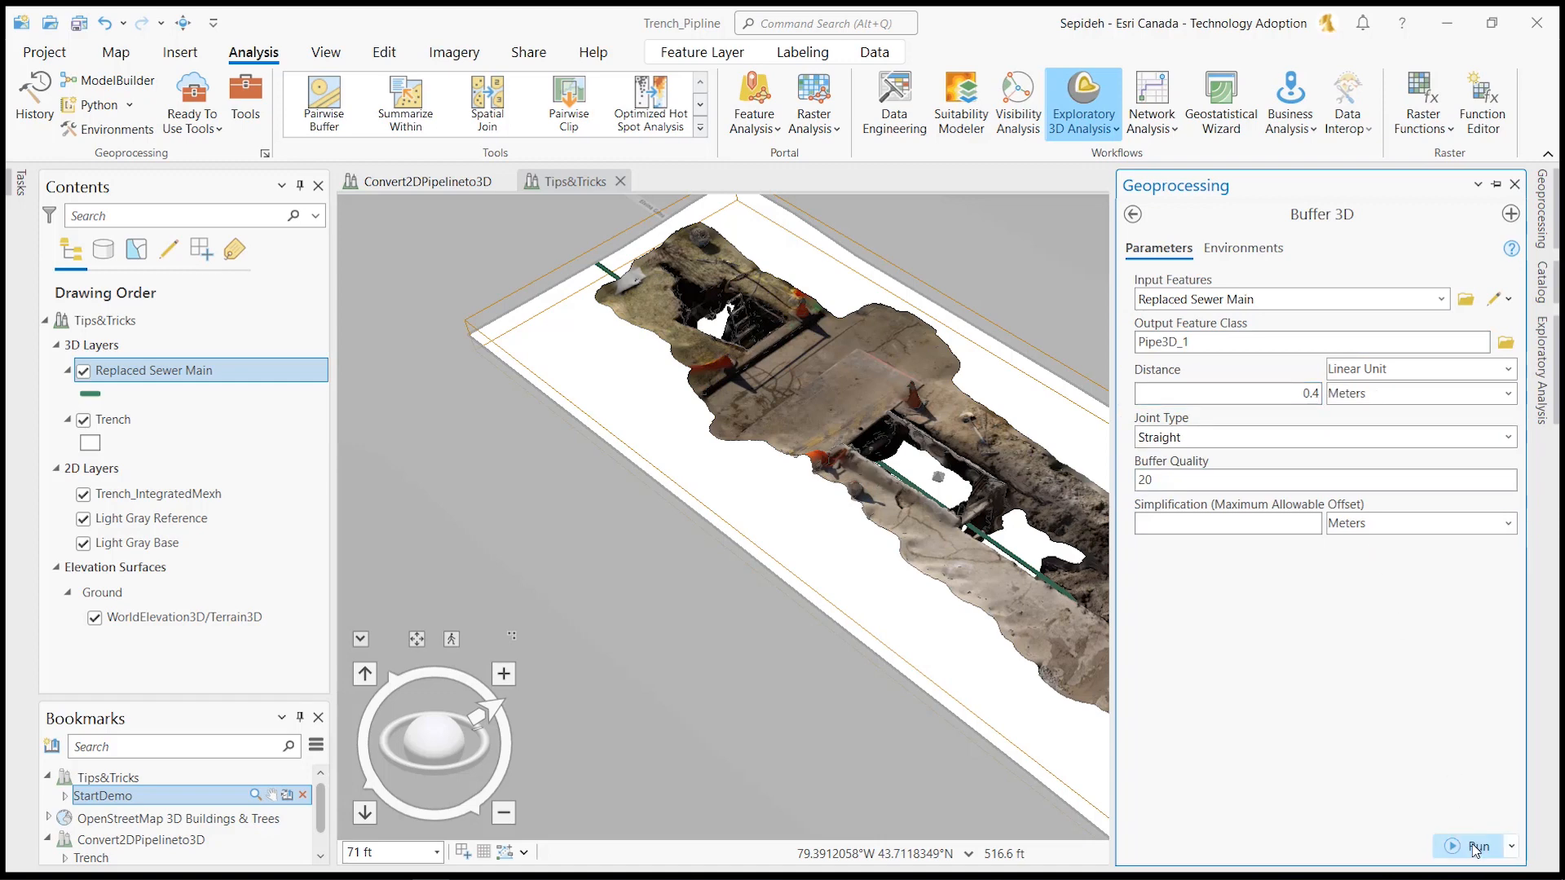
left_click(1477, 846)
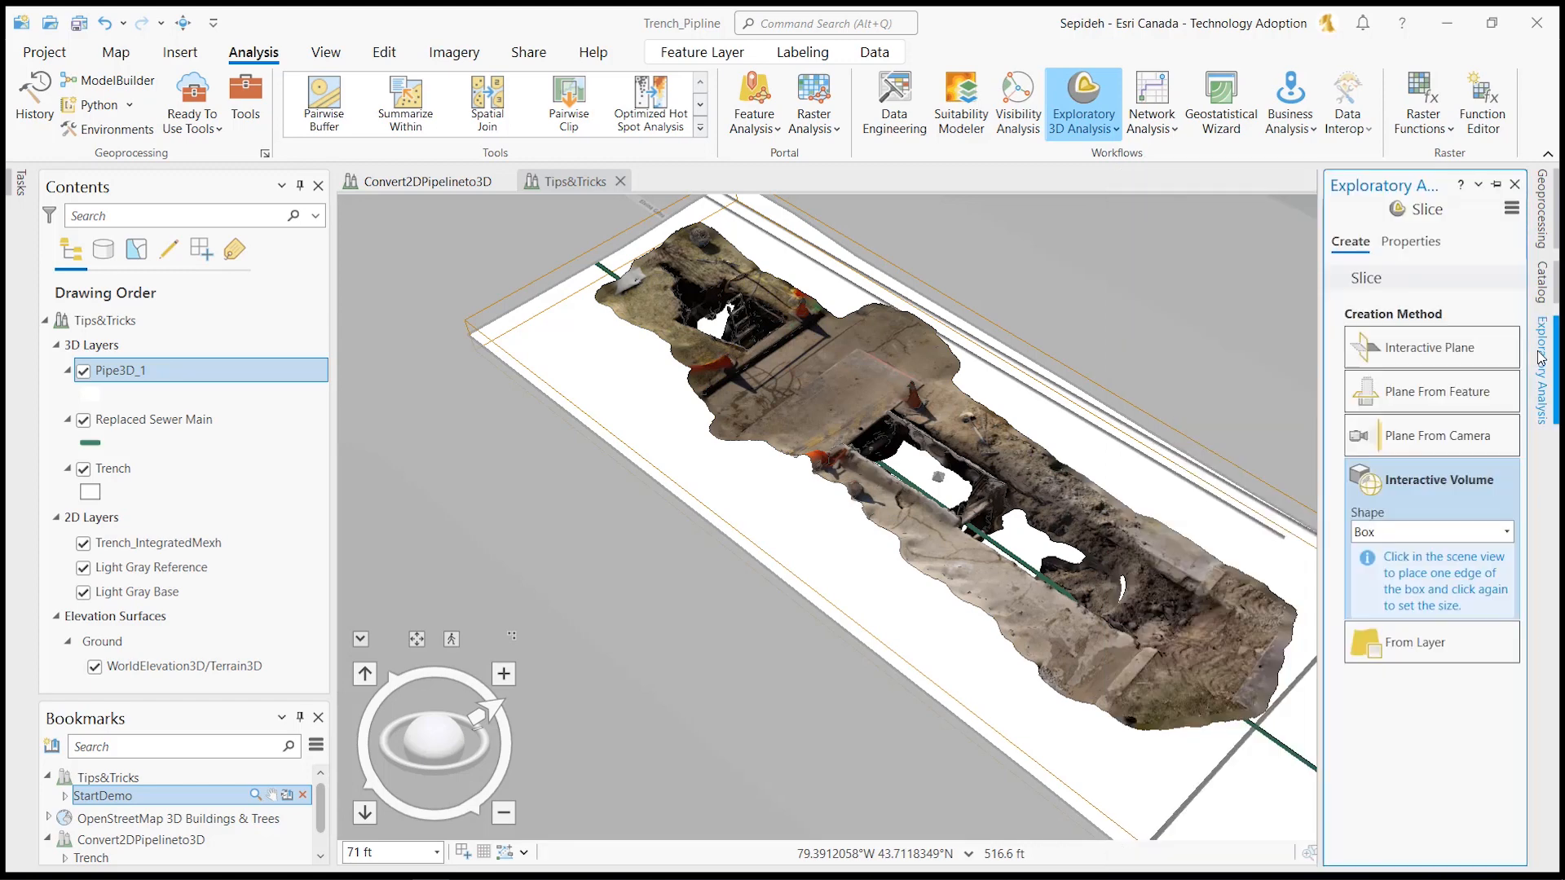
- Close the slice panel and set Pipe3D_1's elevation to Relative to the ground
left_click(1410, 241)
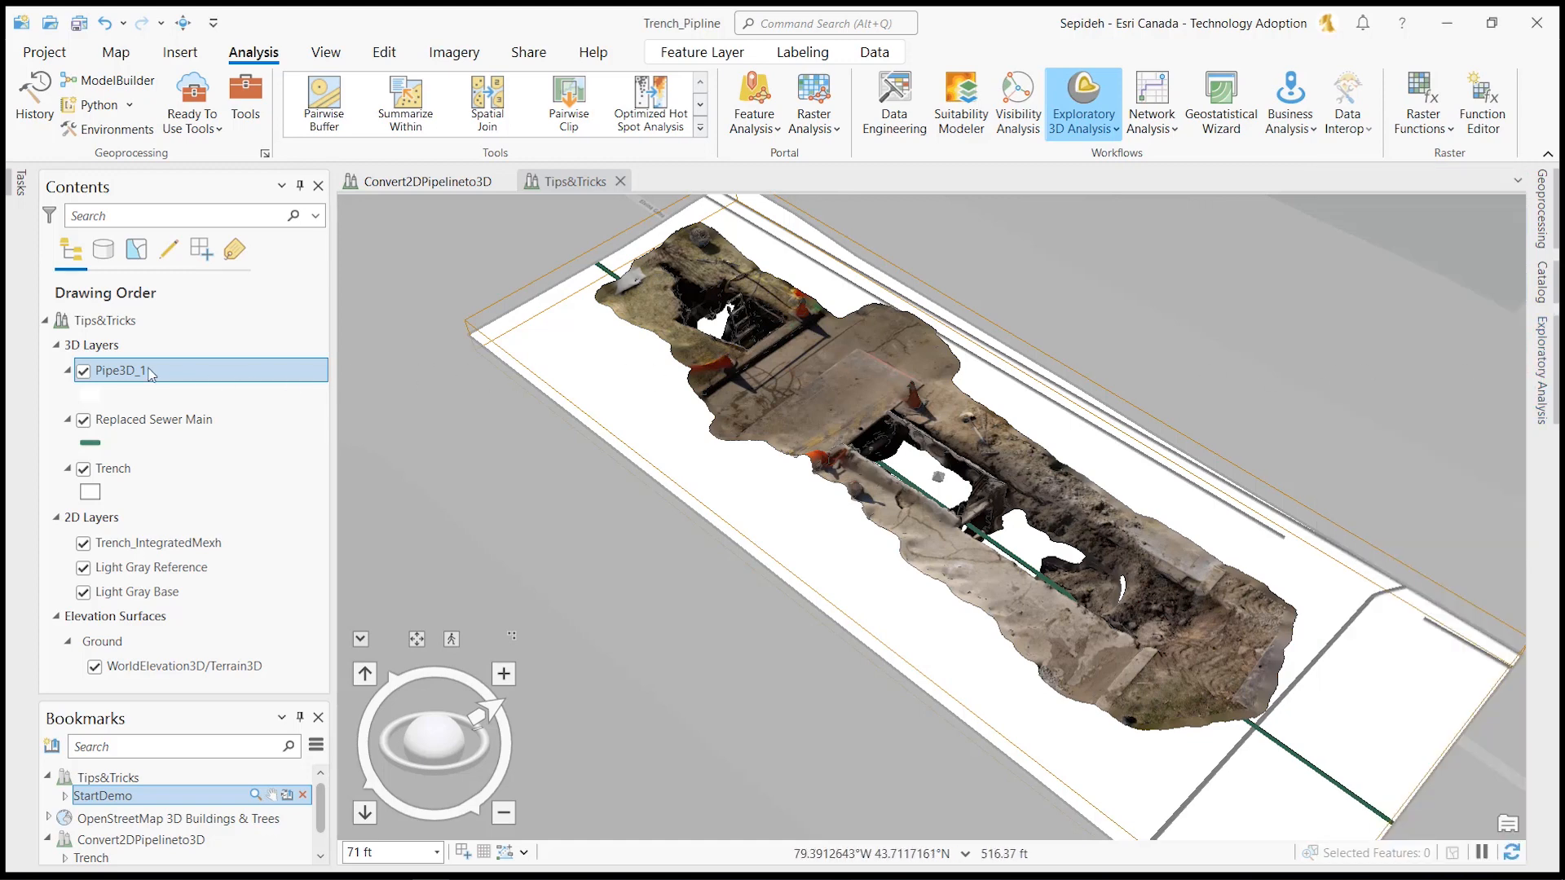
right_click(150, 370)
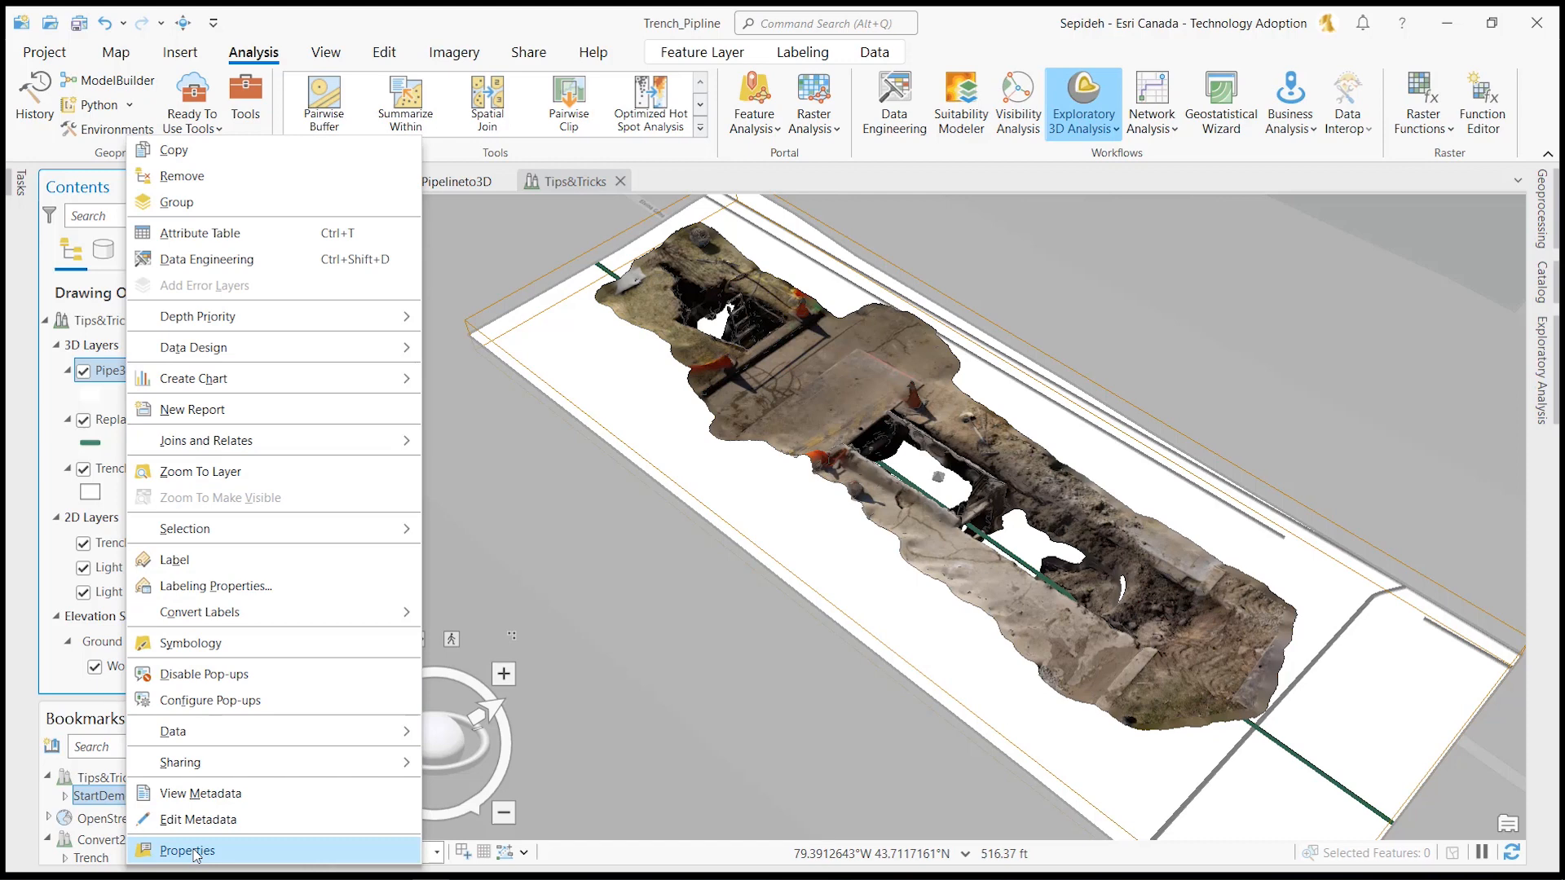
left_click(185, 851)
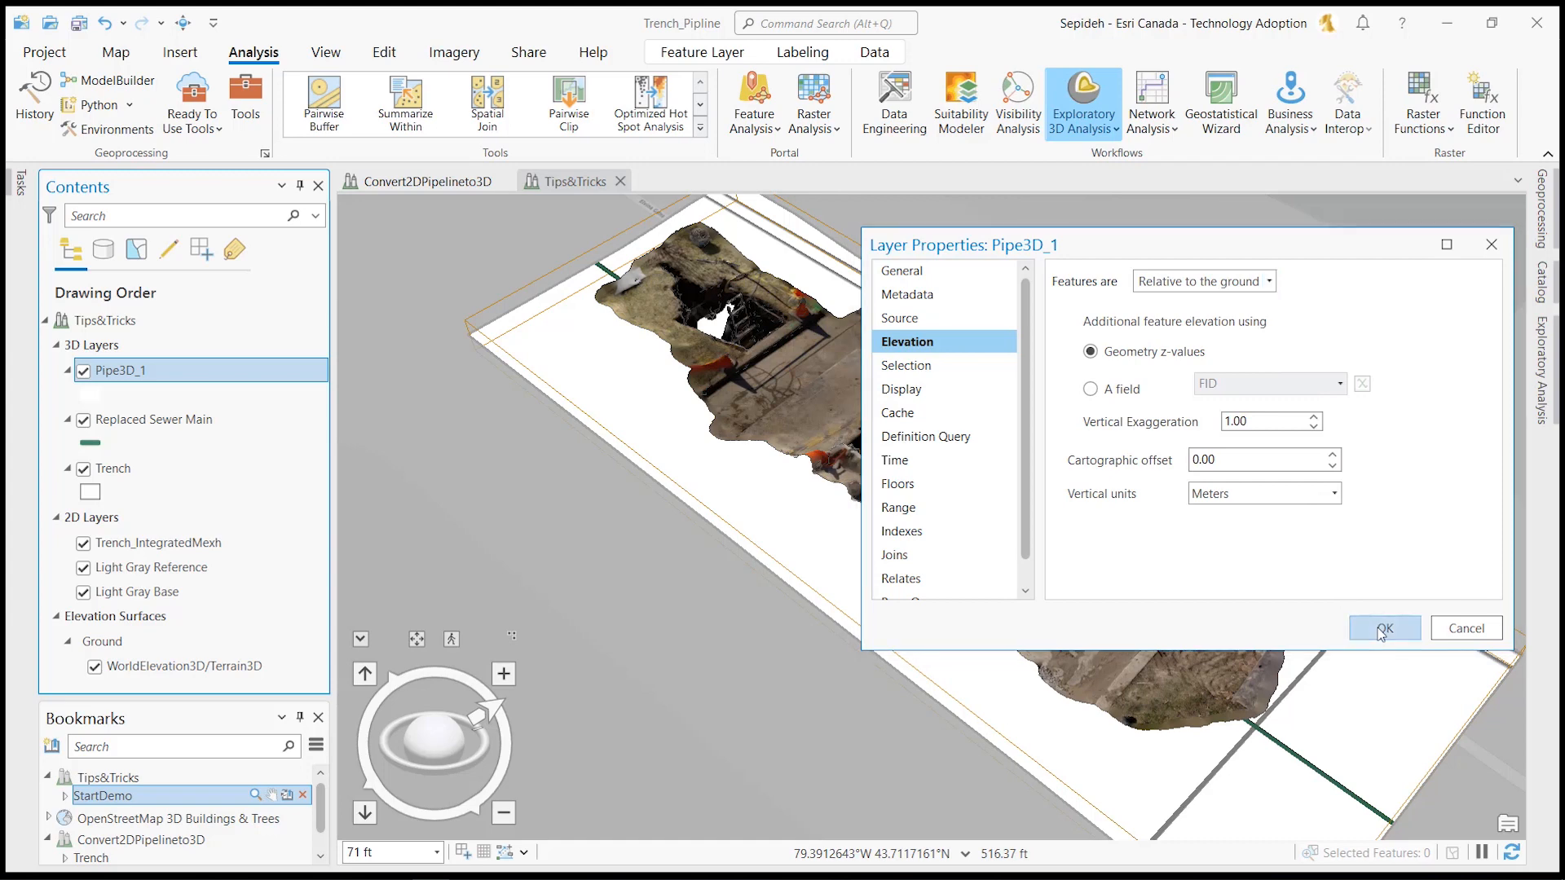
left_click(1384, 627)
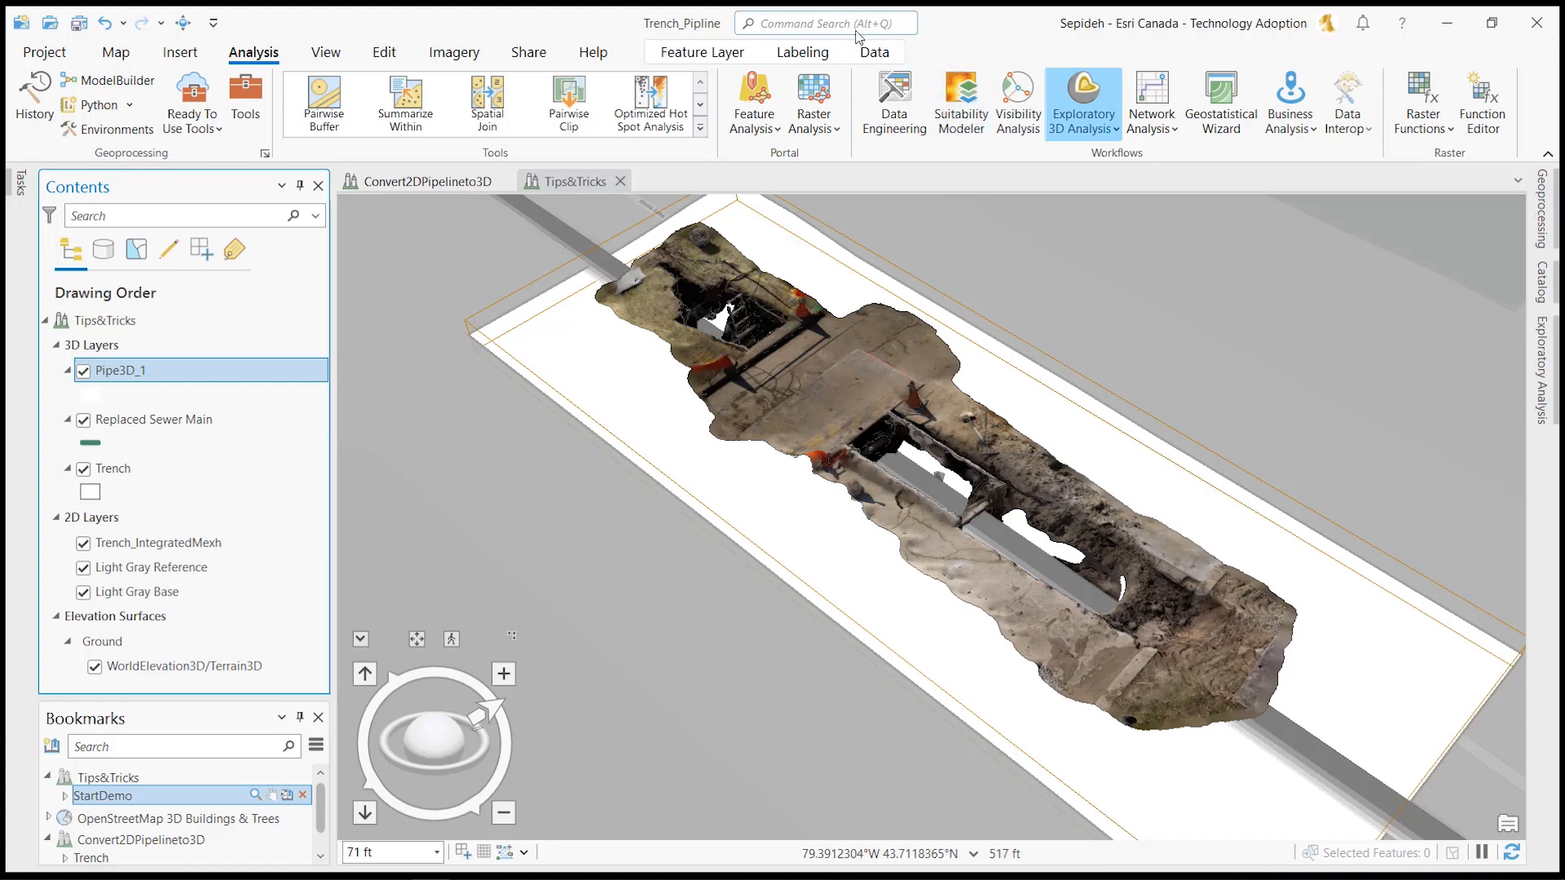
- Run Layer 3D To Feature Class on Pipe3D_1 to output Pipe3D_1_Mutipatch, then hide Pipe3D_1
left_click(821, 21)
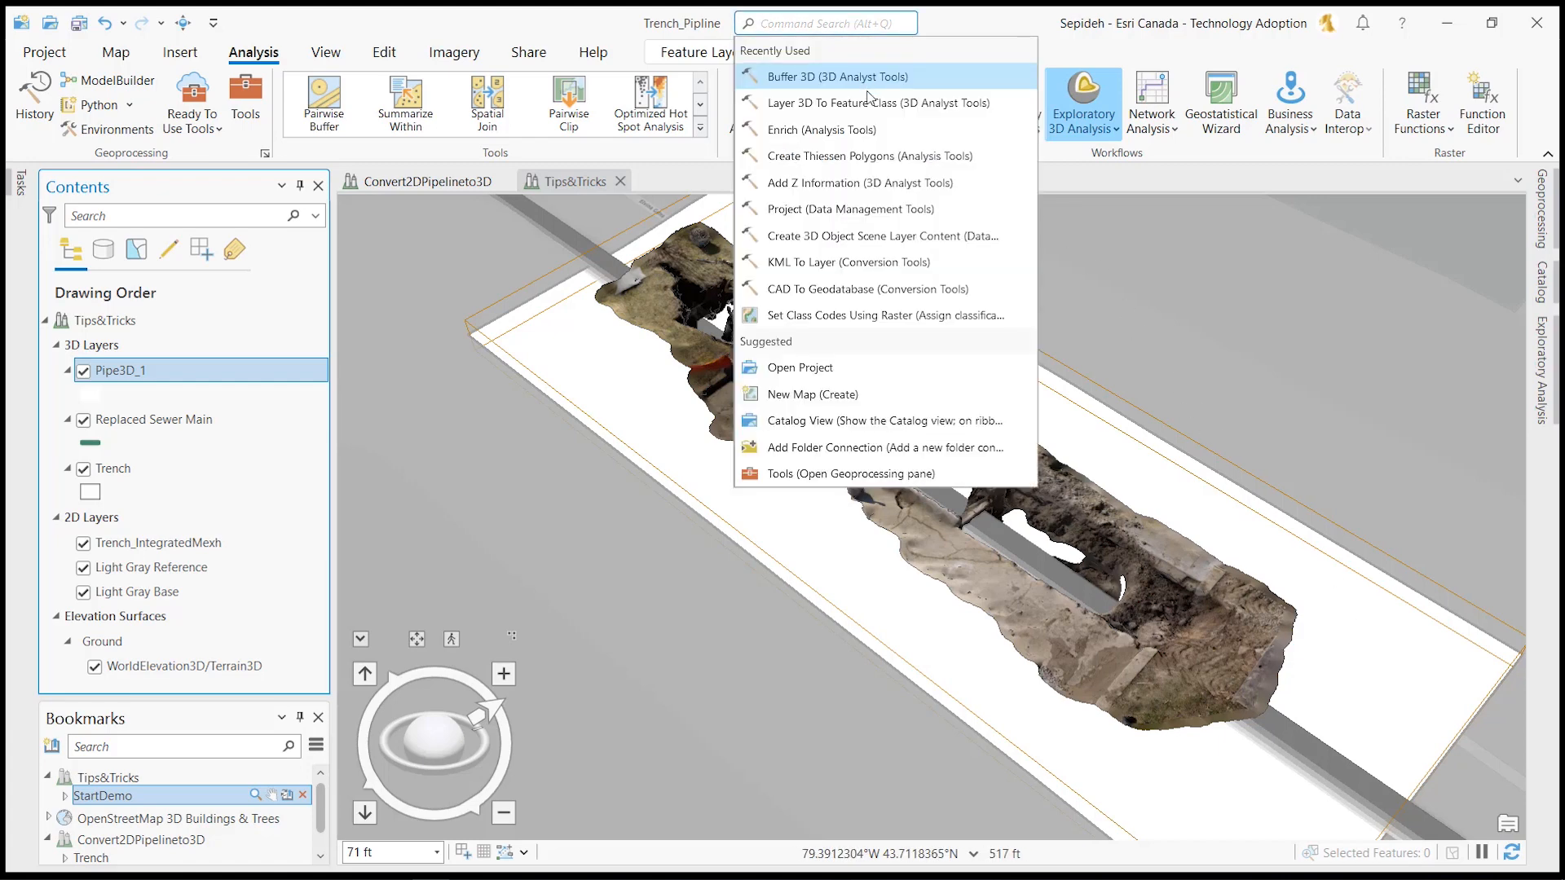
mouse_move(869, 101)
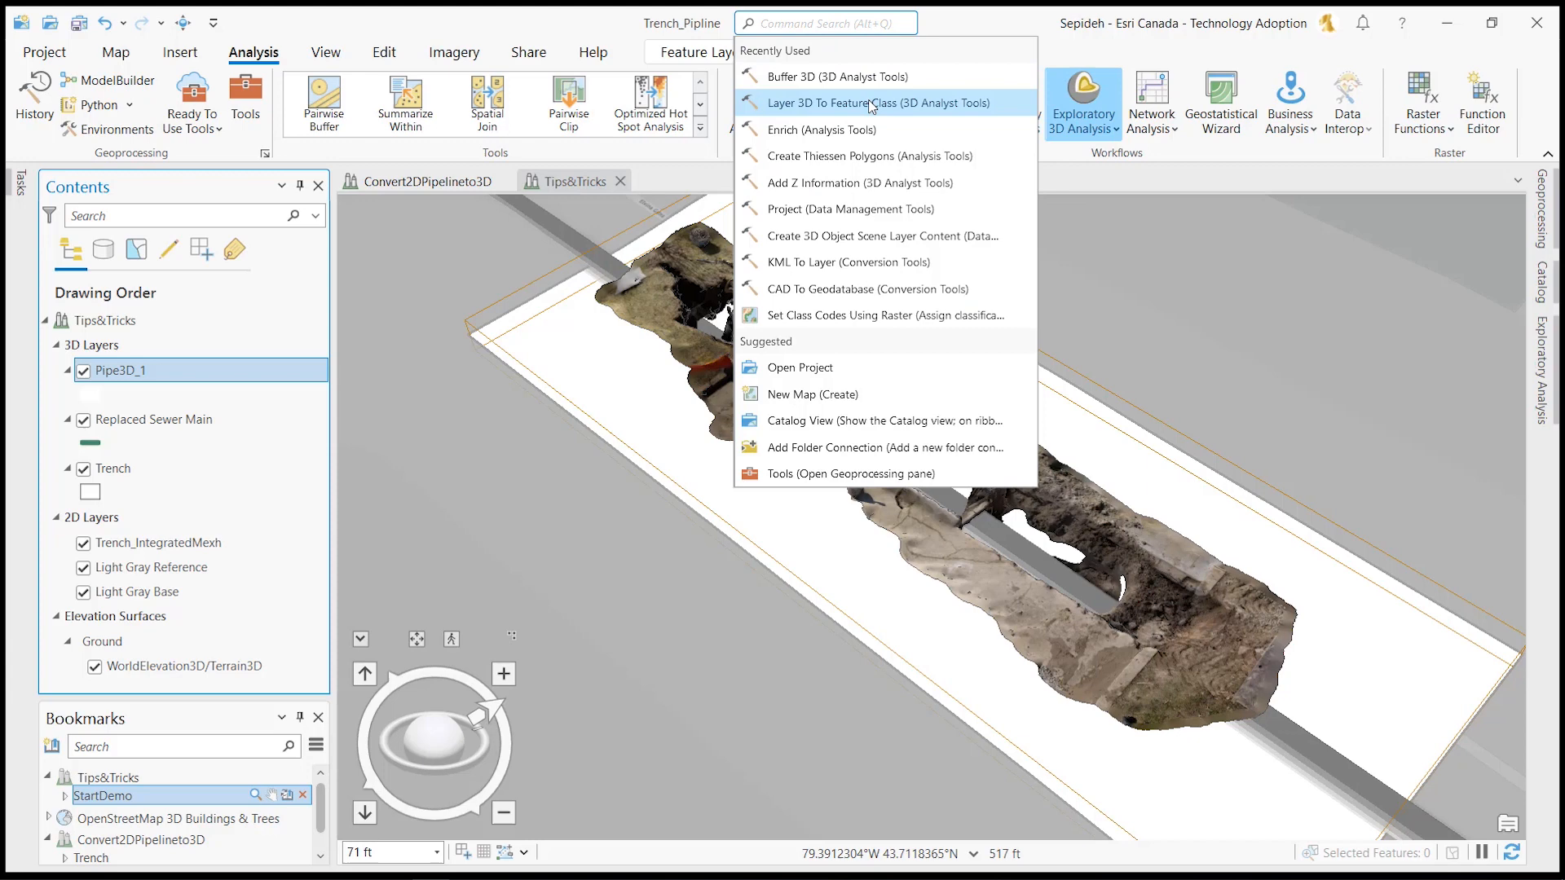
left_click(867, 103)
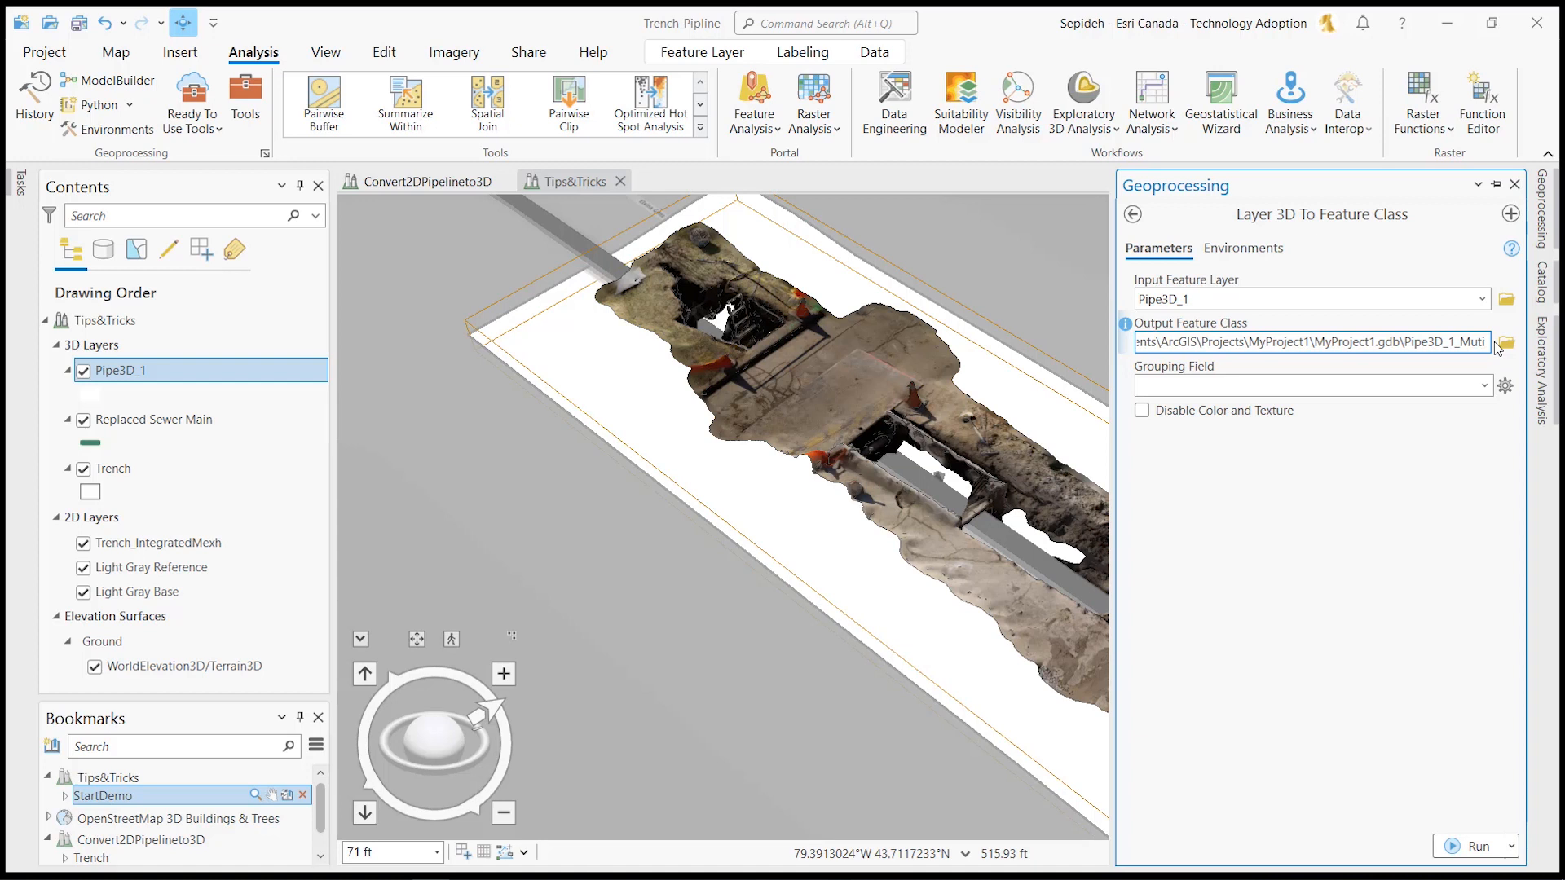
left_click(1485, 384)
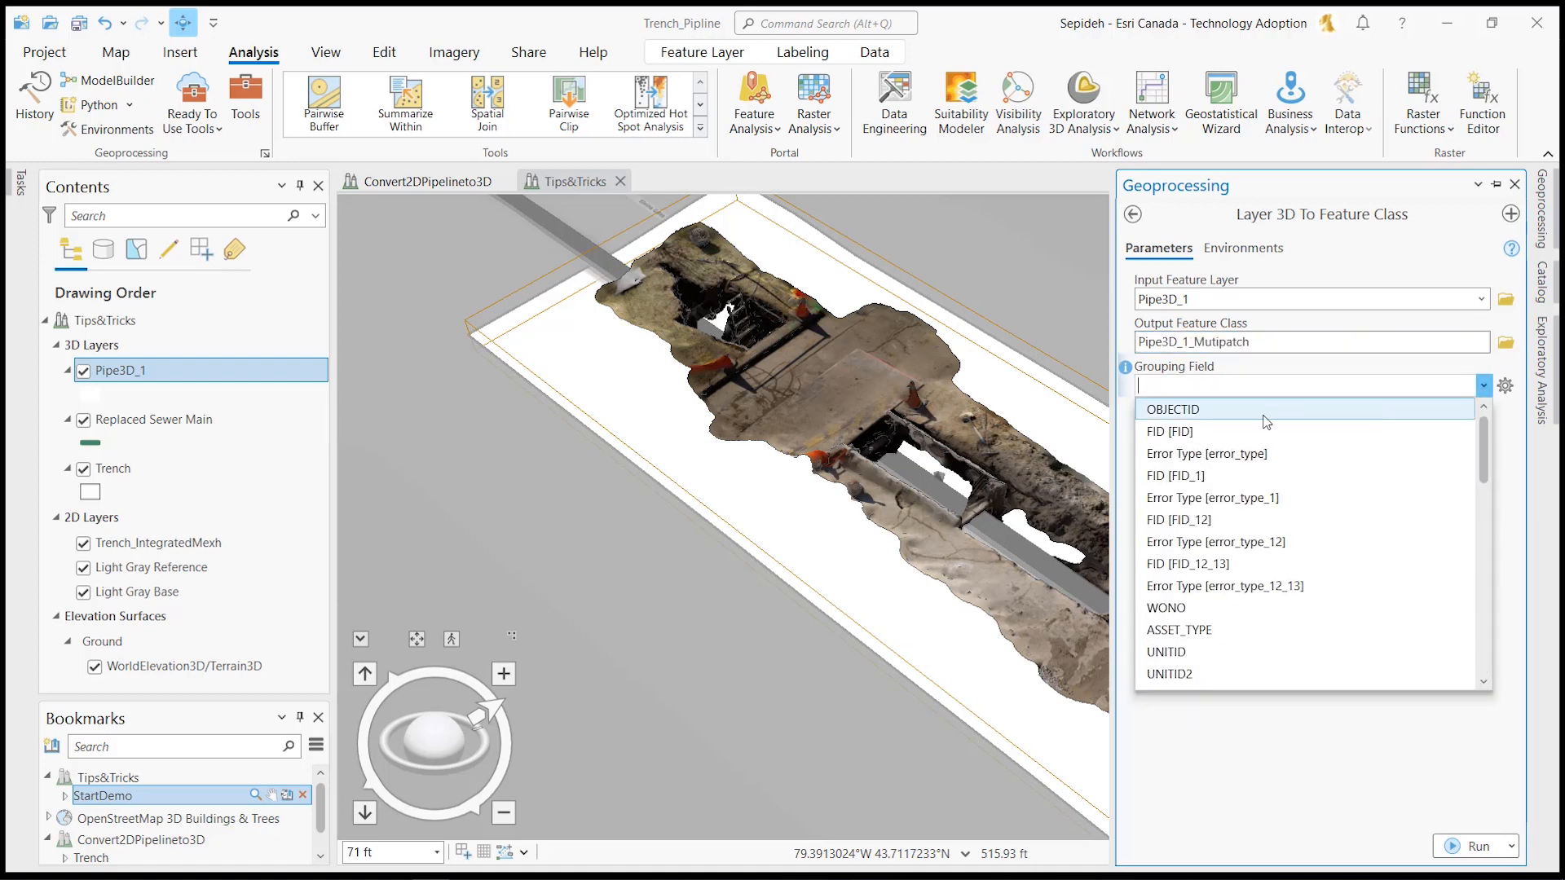
left_click(1171, 407)
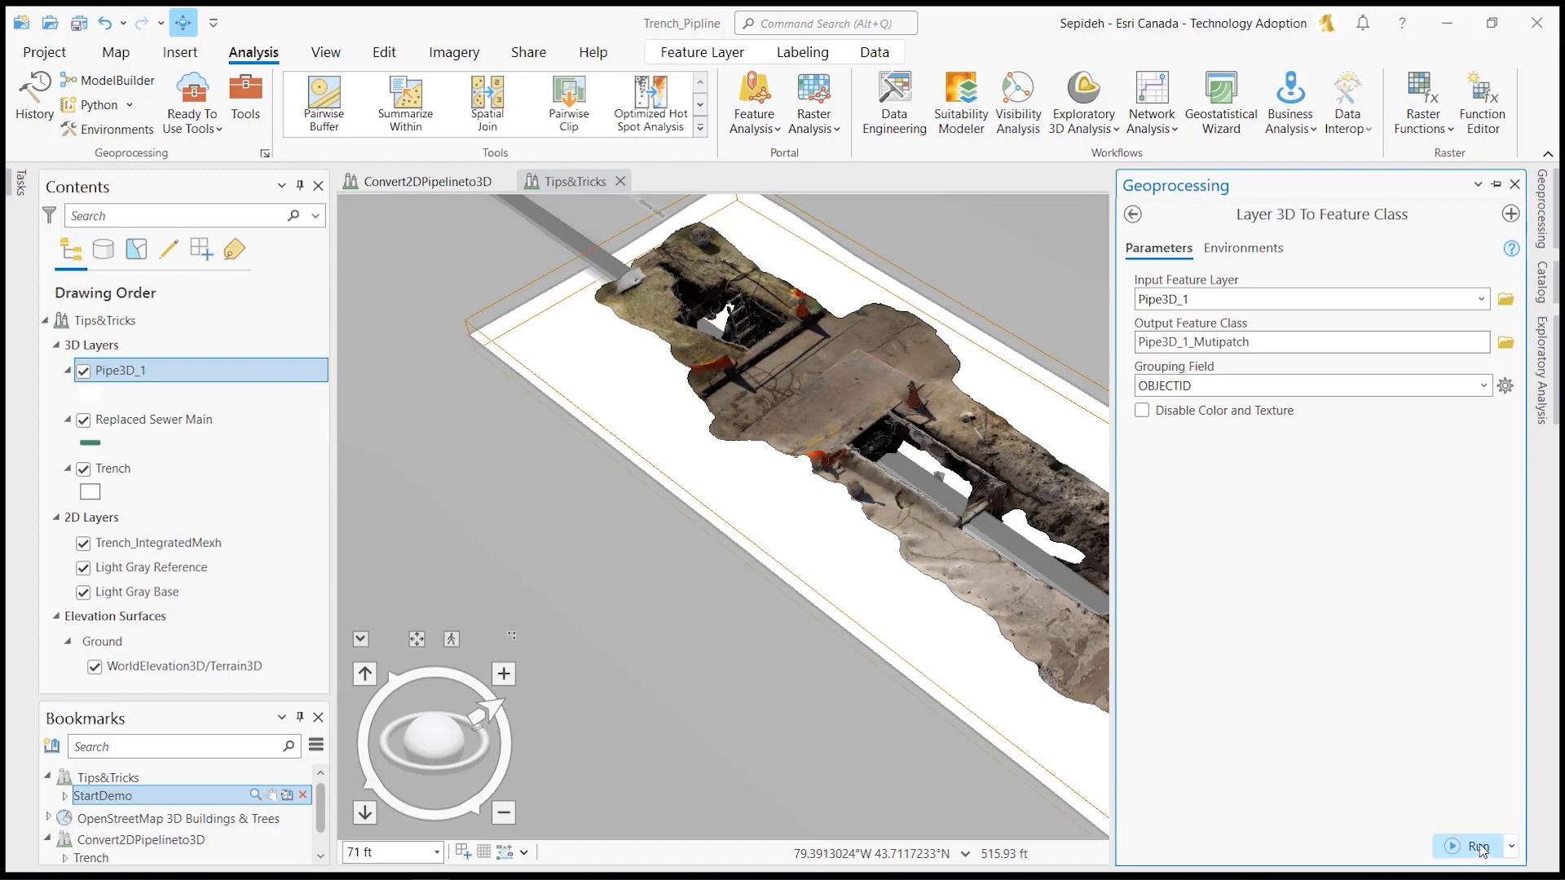
left_click(1469, 846)
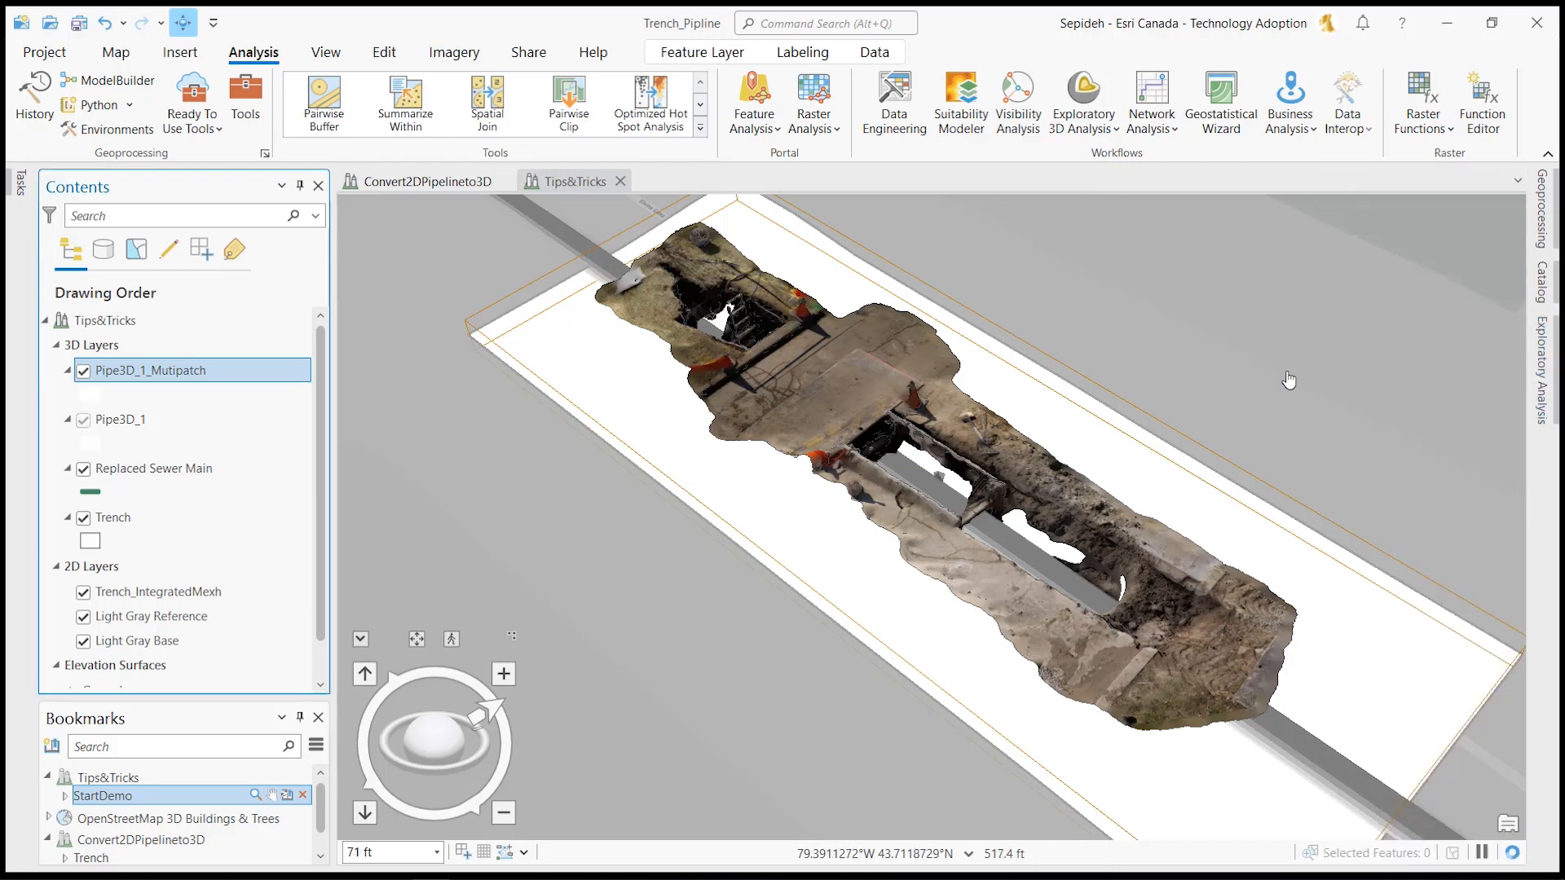
left_click(83, 420)
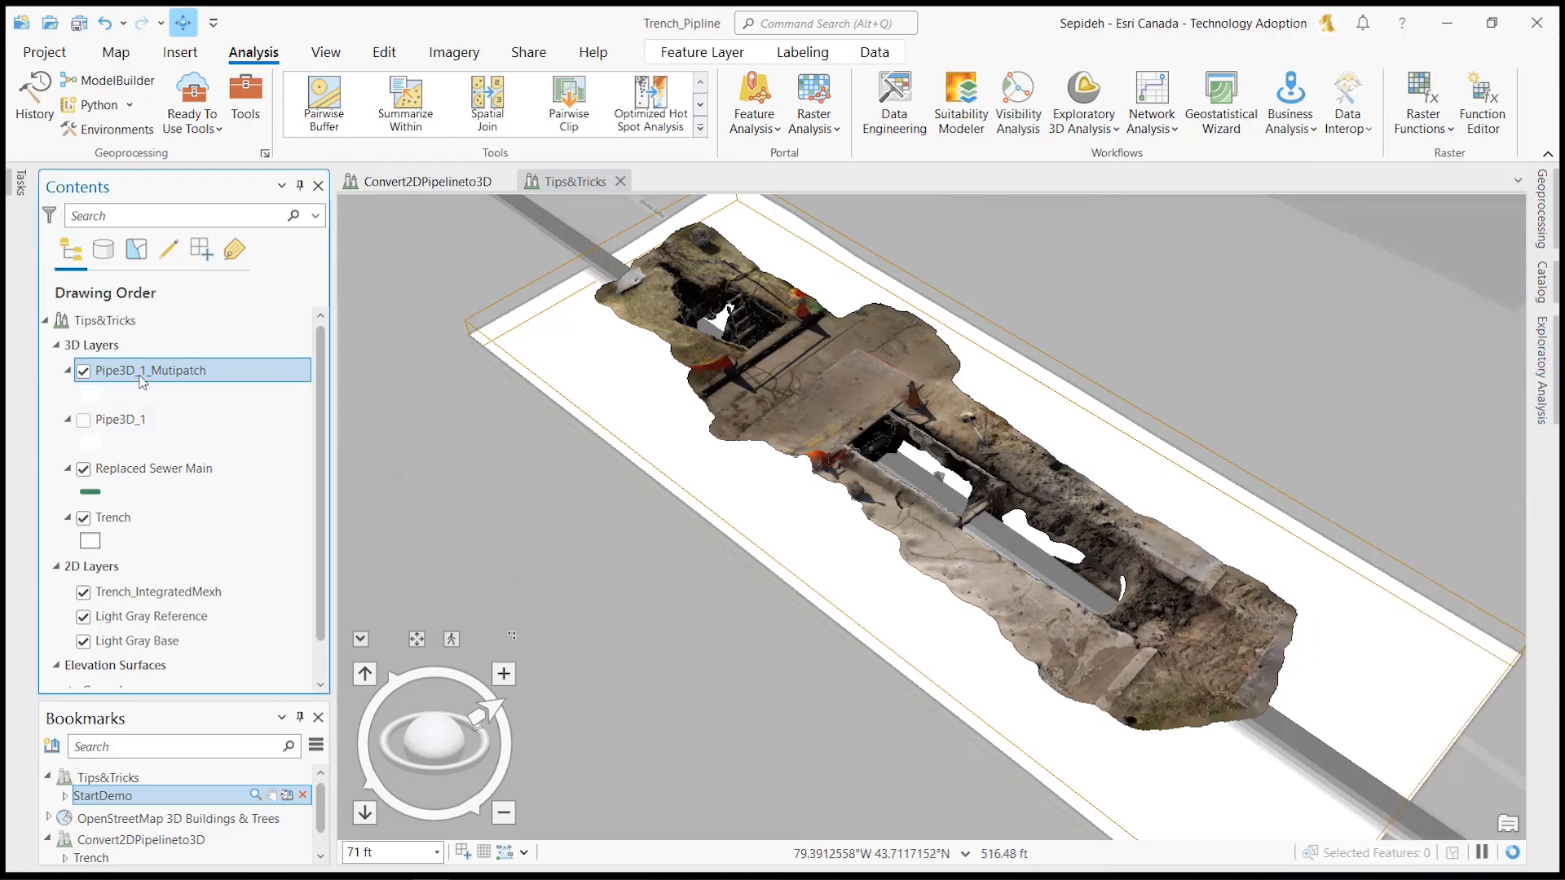
- Bring up sharing options for Pipe3D_1_Mutipatch to share it as a web layer
right_click(150, 370)
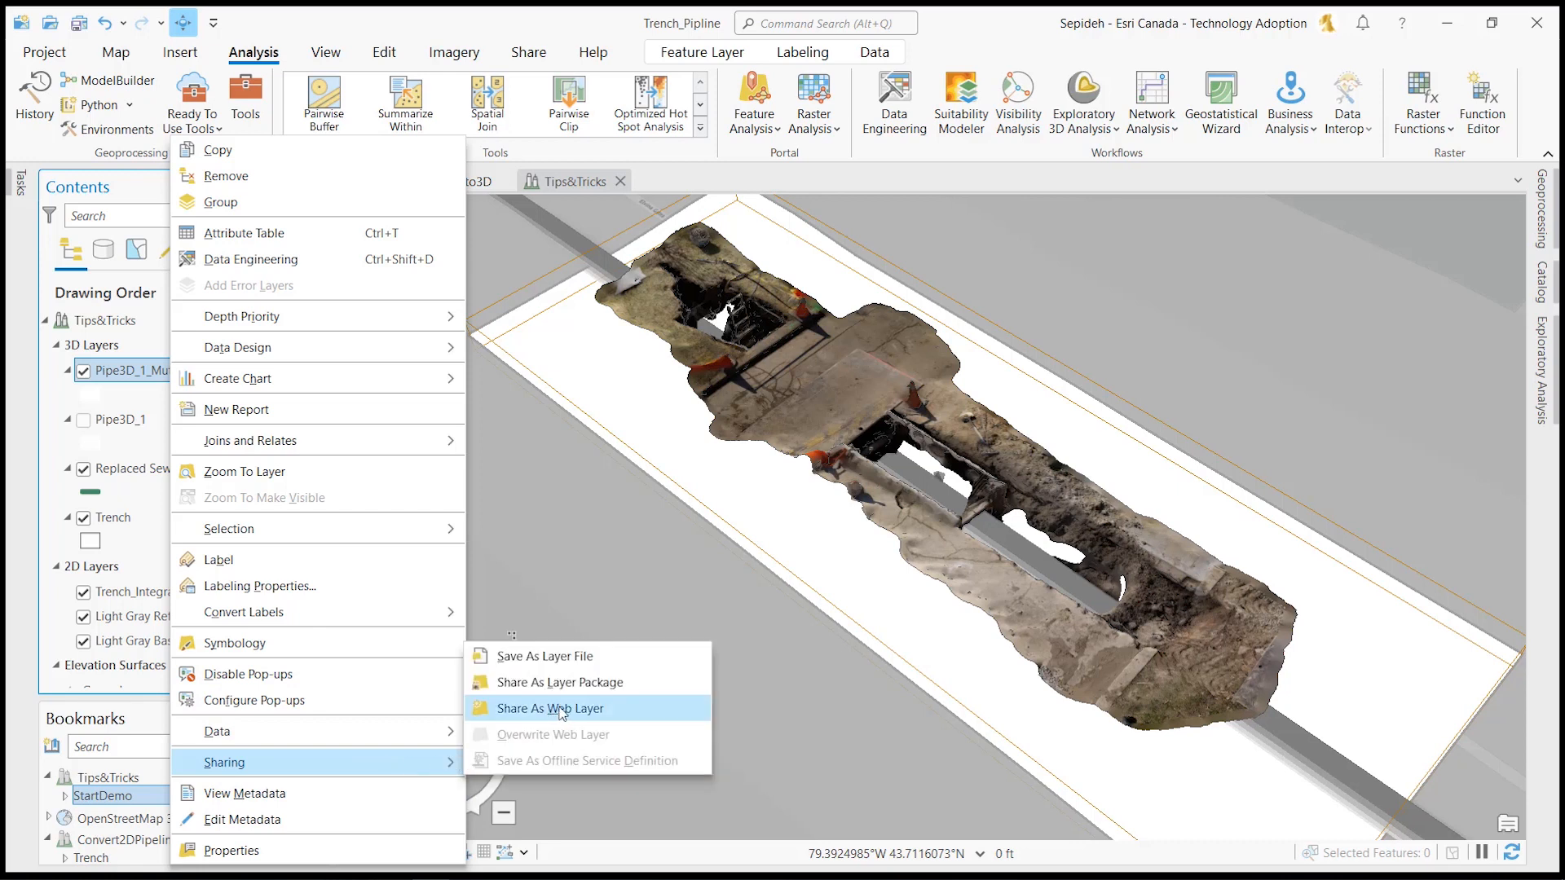
mouse_move(550, 708)
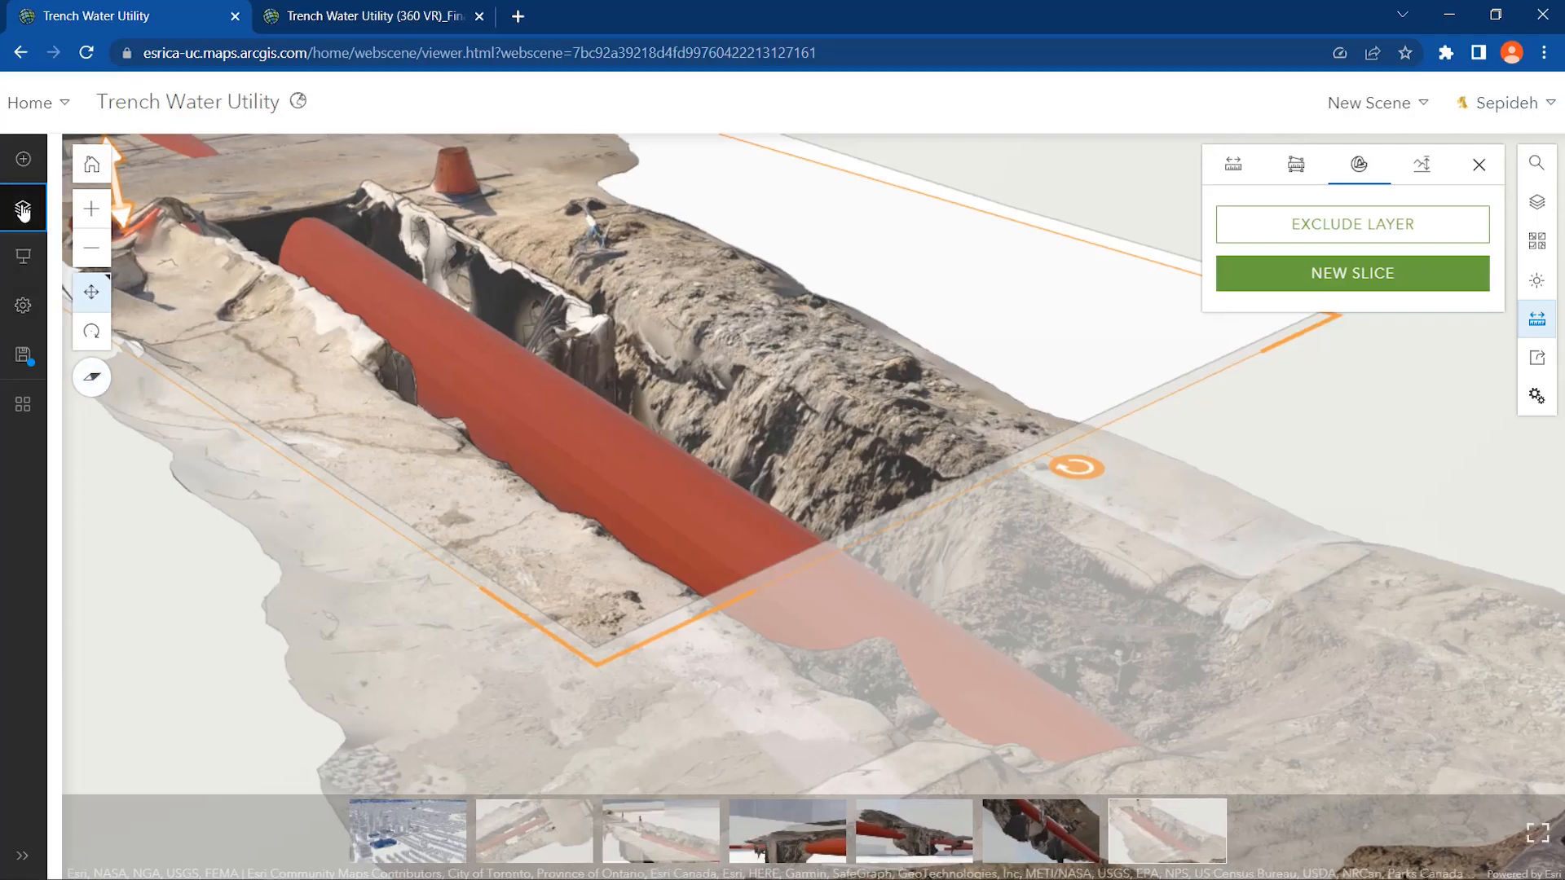
- Jump to The City of Toronto slide and search Living Atlas layers for 'osm building'
left_click(21, 209)
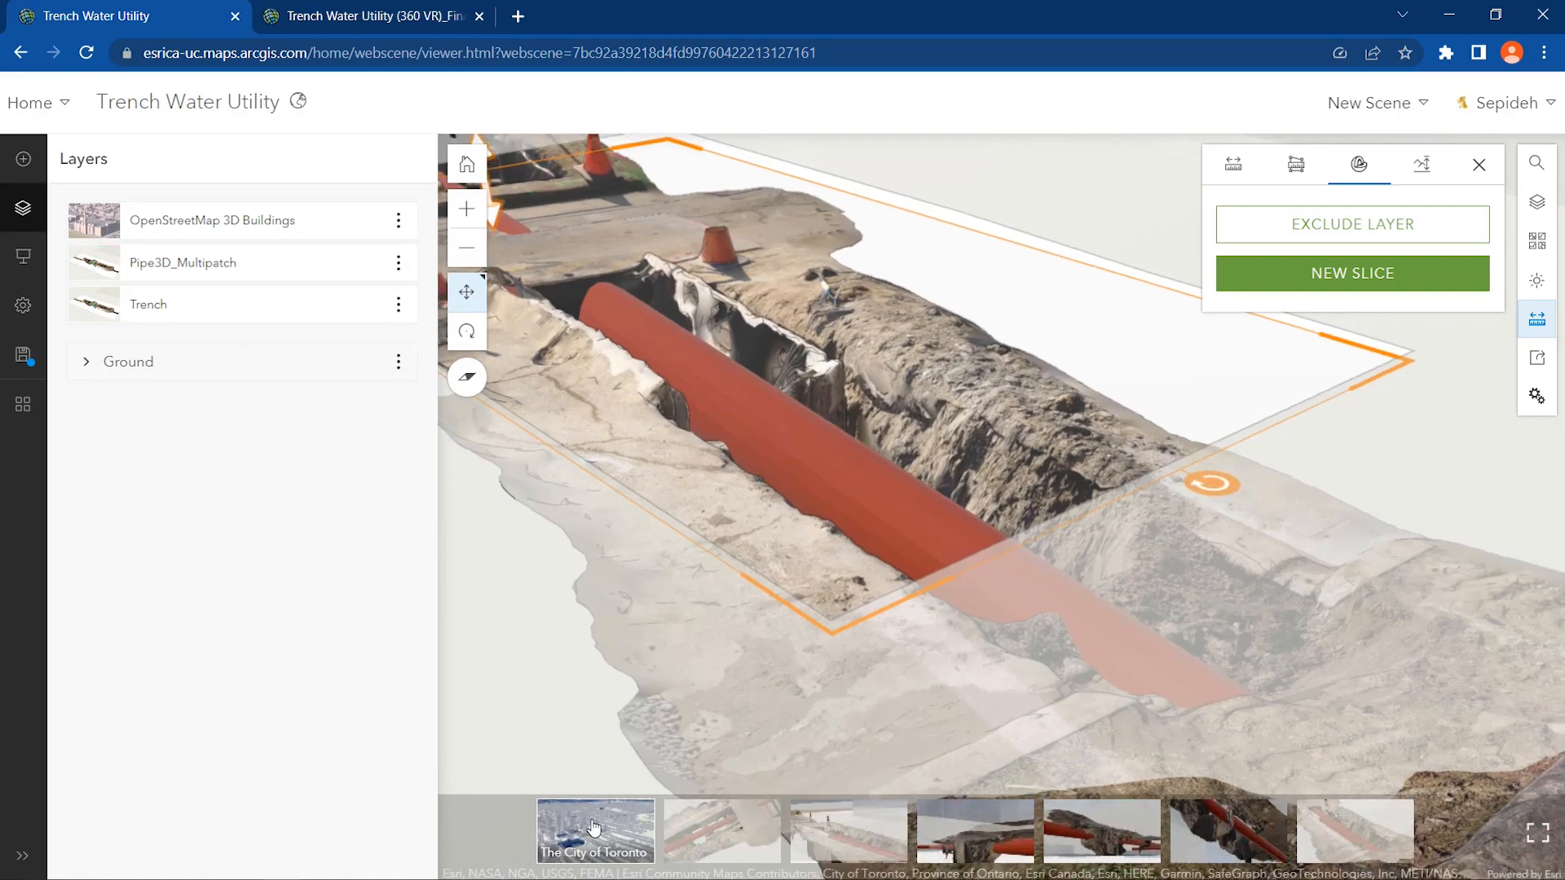
left_click(595, 829)
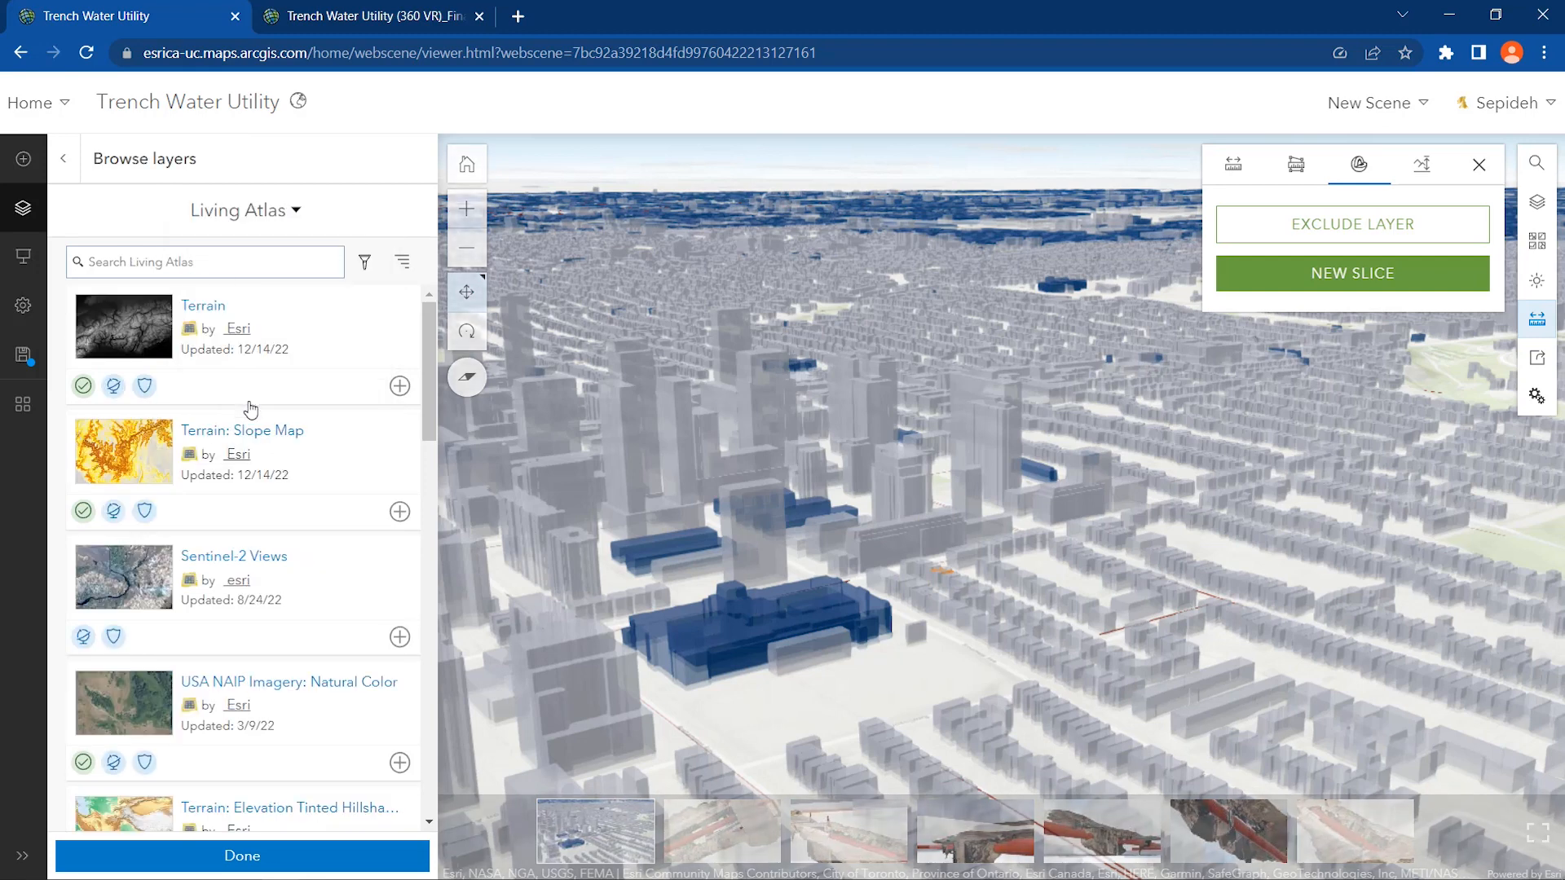
type("osm building")
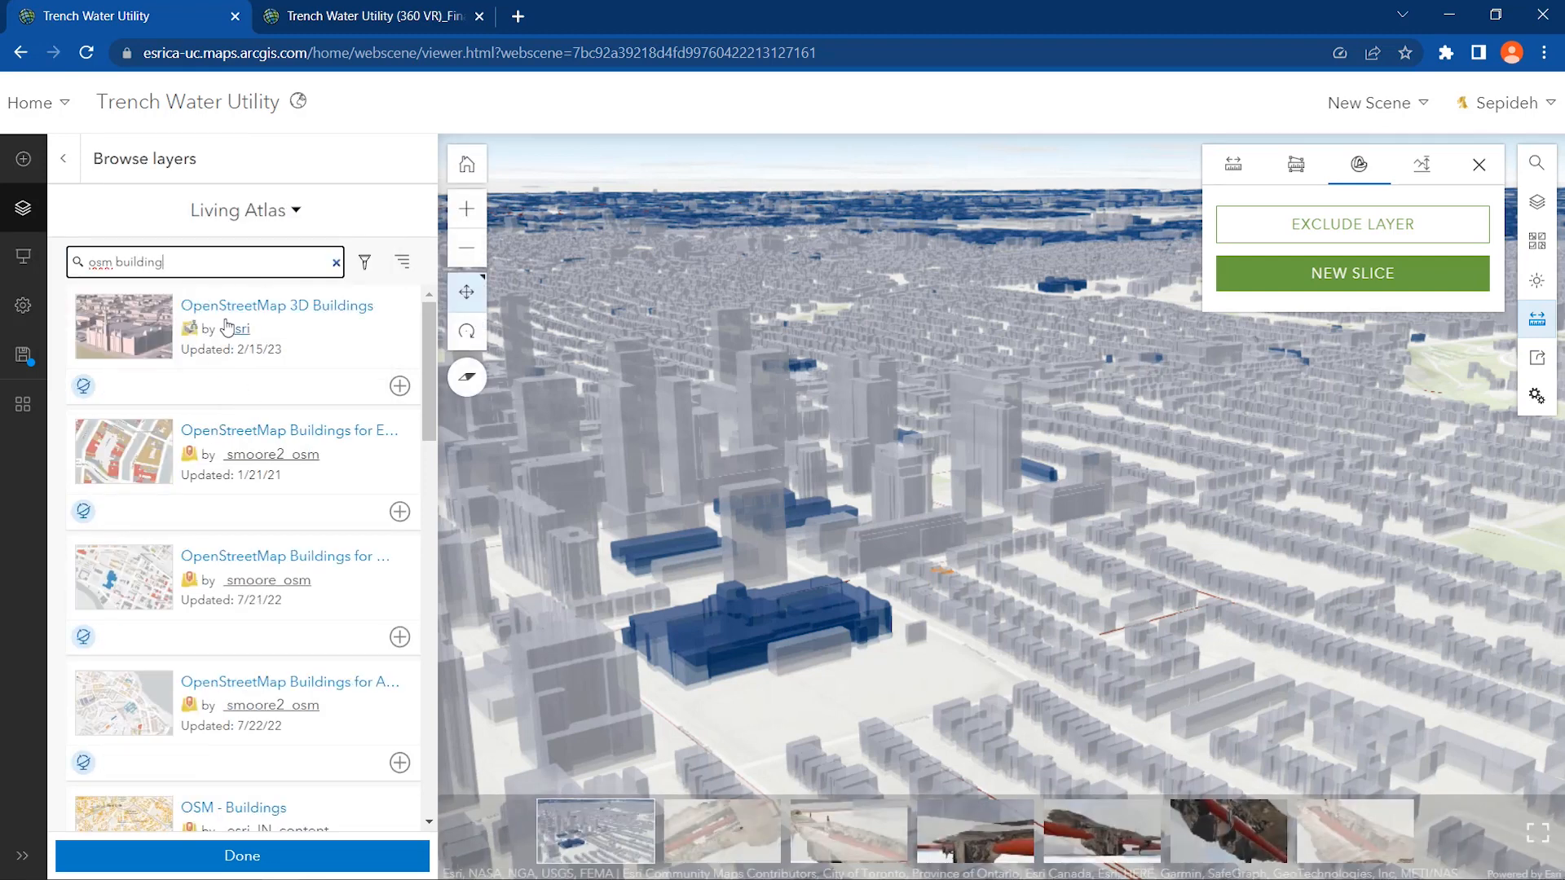
mouse_move(238, 328)
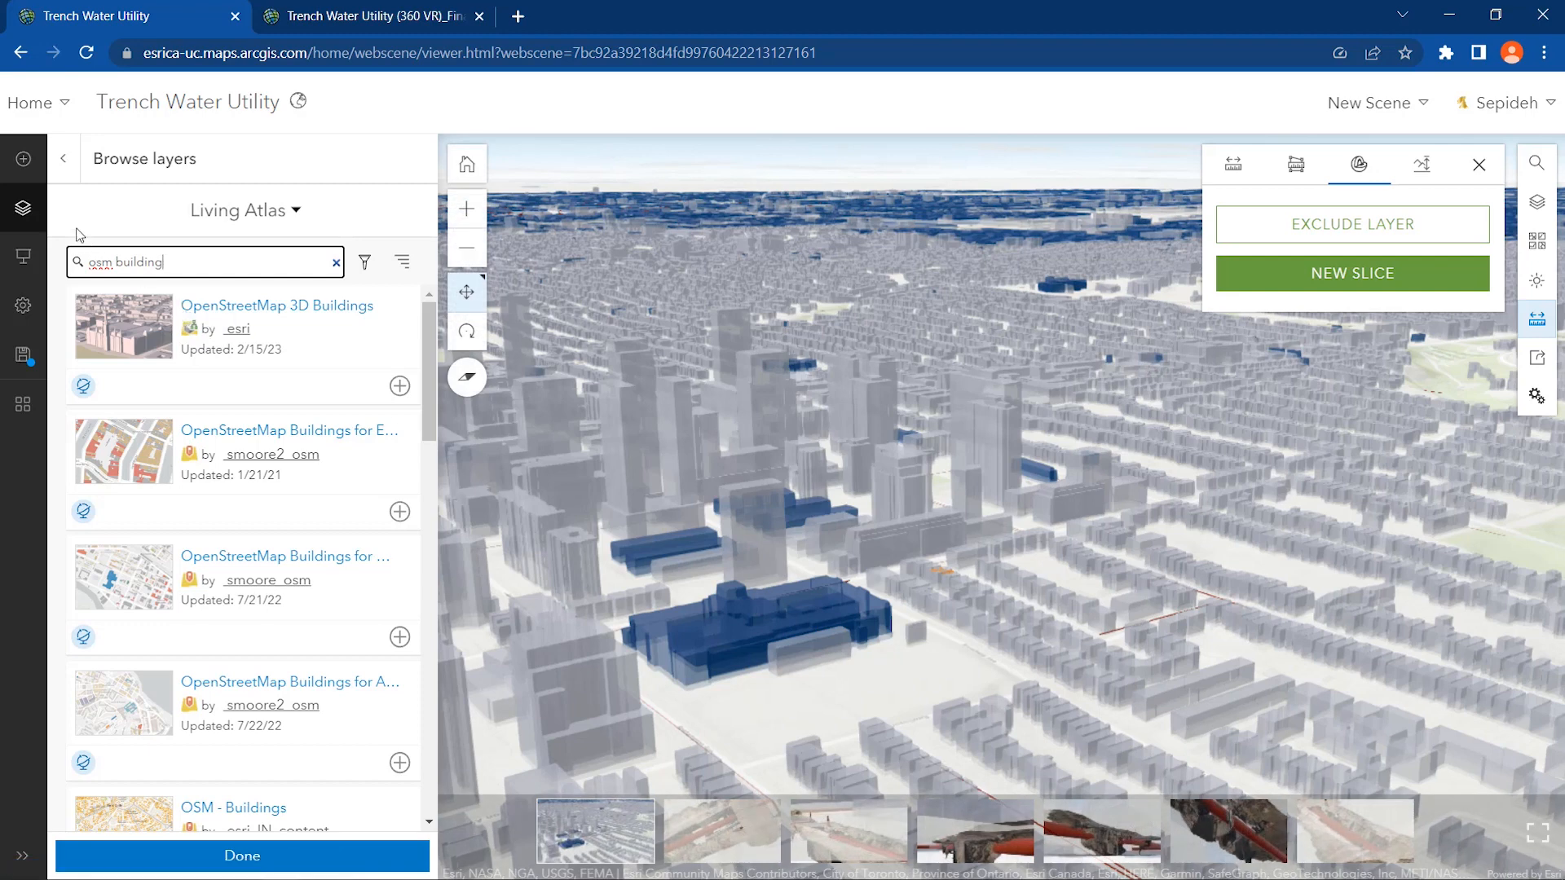
- Review the OpenStreetMap 3D Buildings layer style options, cancel without changes, and close the side panel
left_click(22, 207)
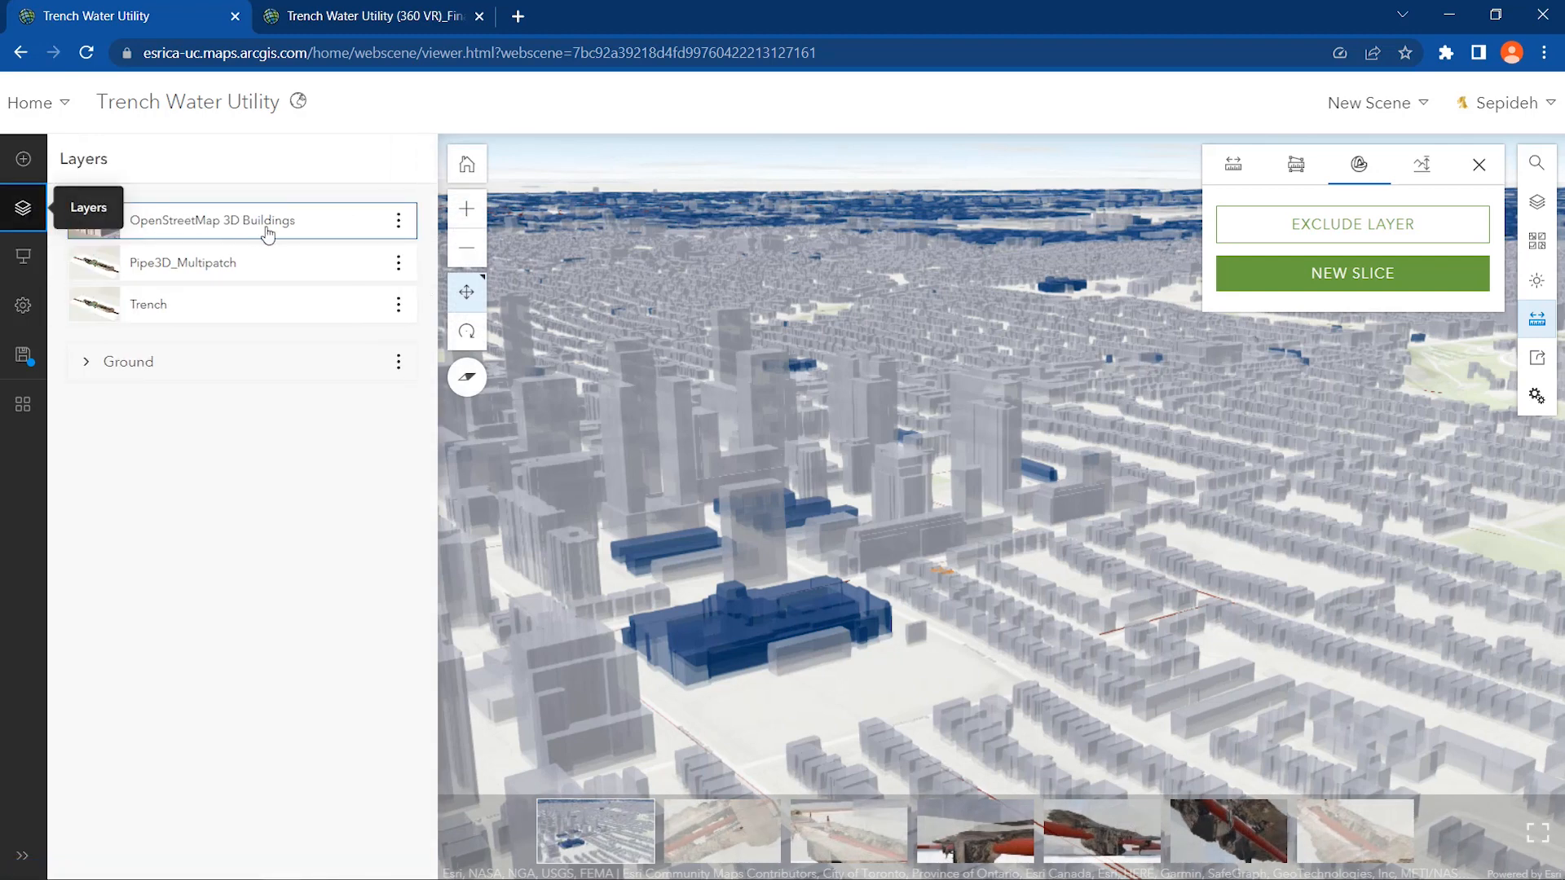
left_click(398, 220)
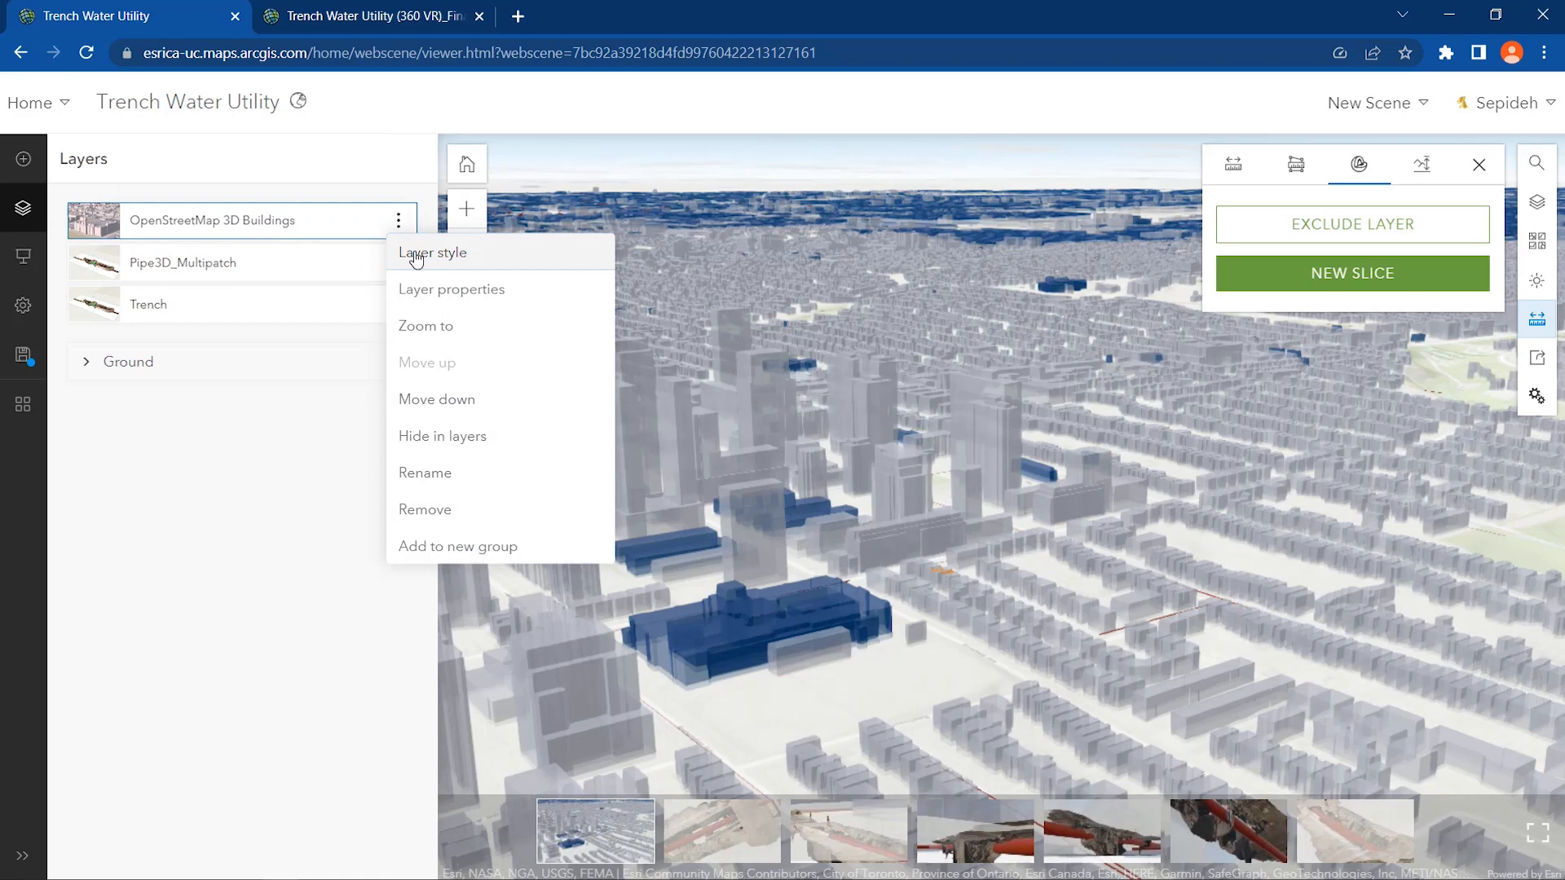
left_click(432, 253)
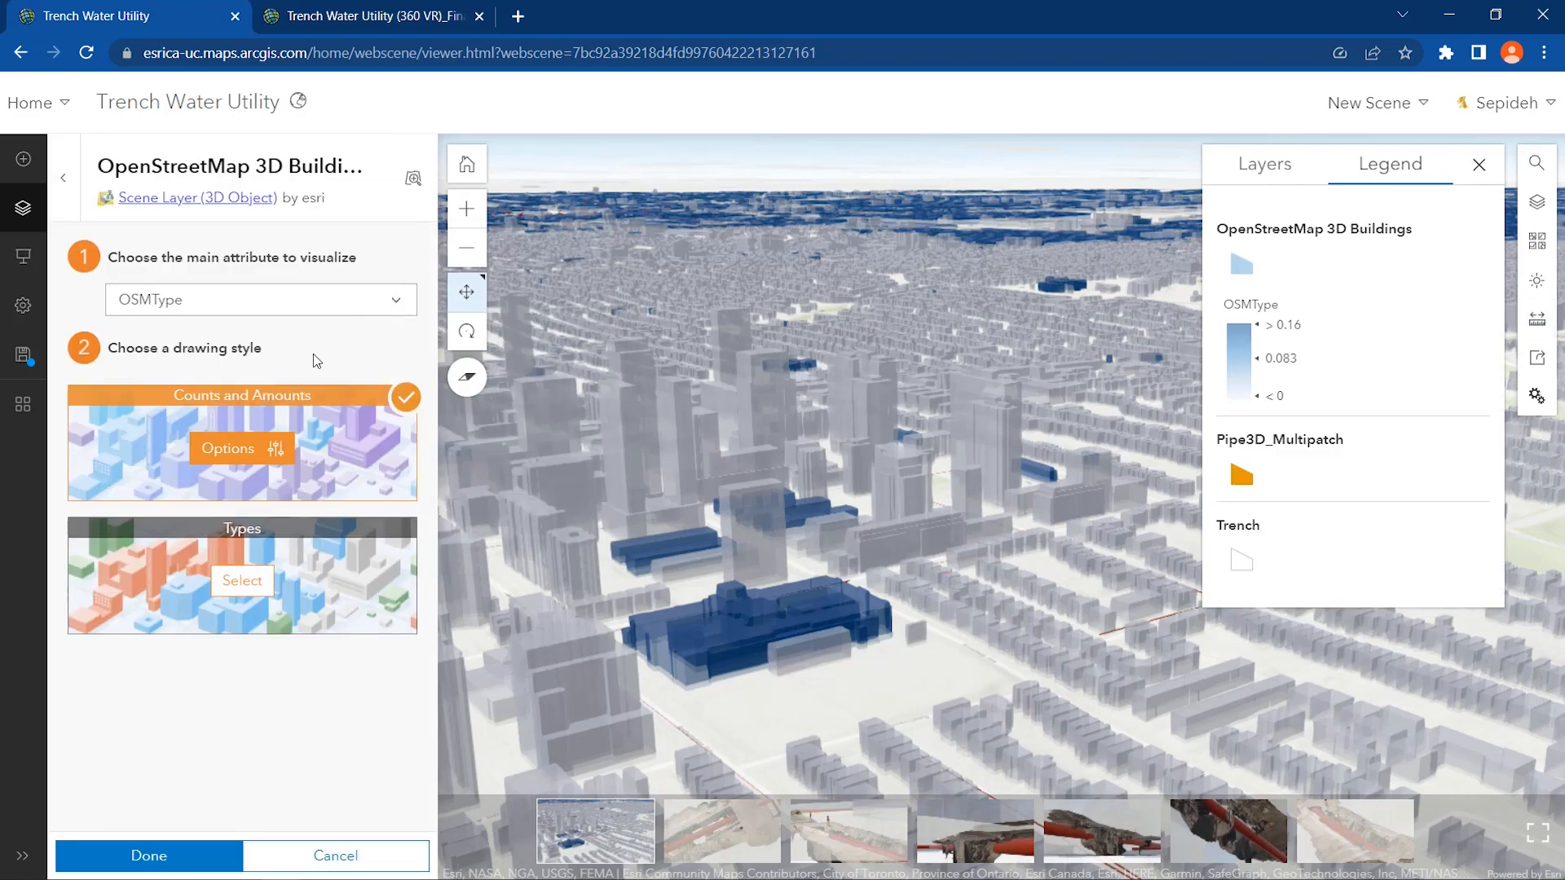
left_click(228, 448)
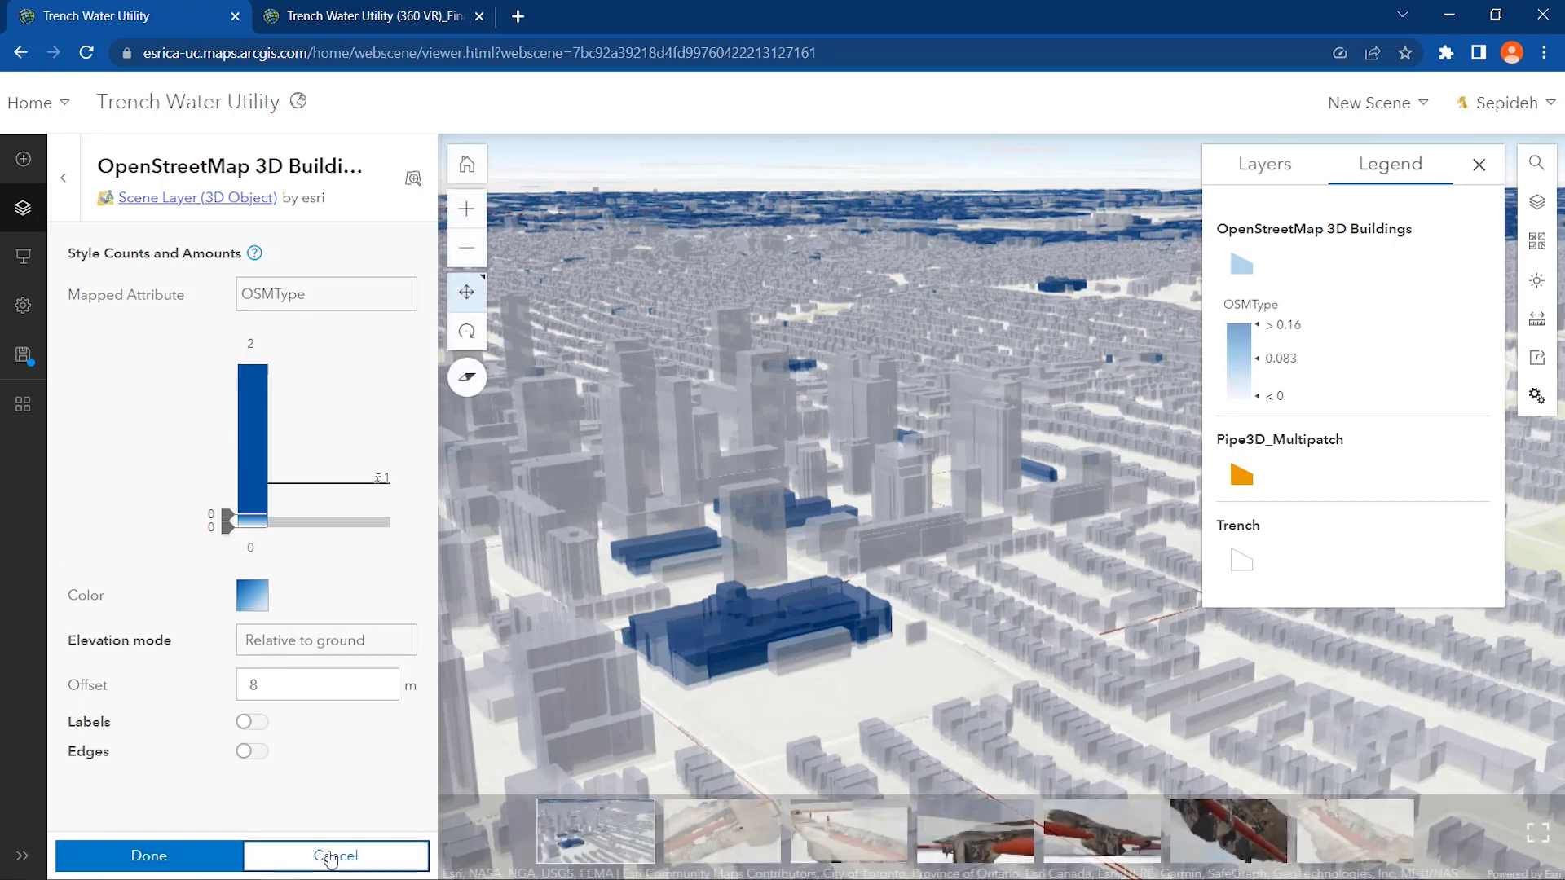
left_click(336, 855)
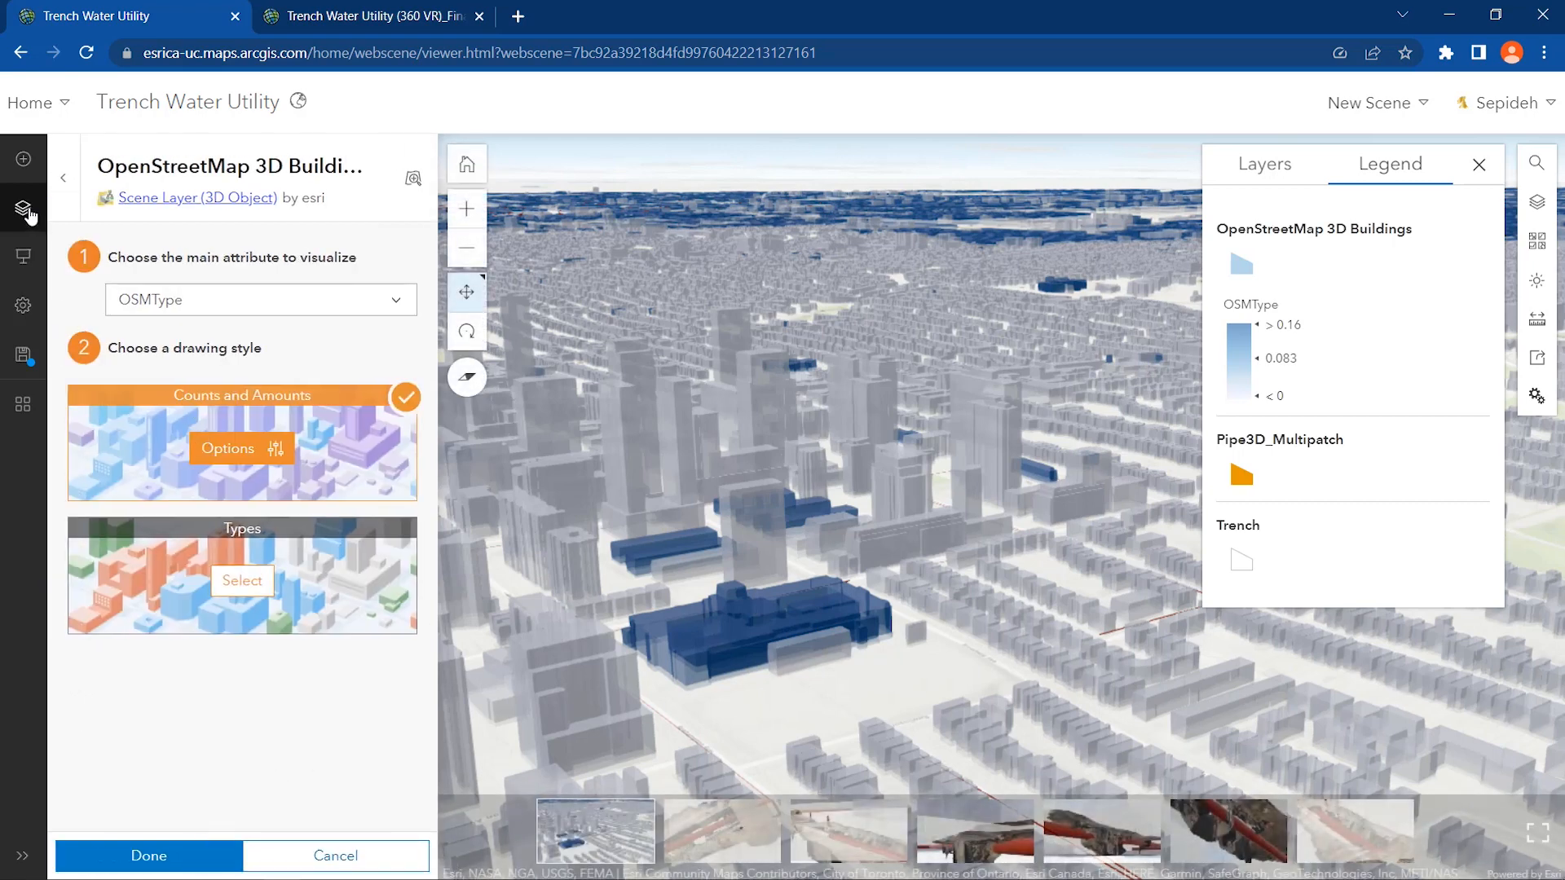
left_click(397, 220)
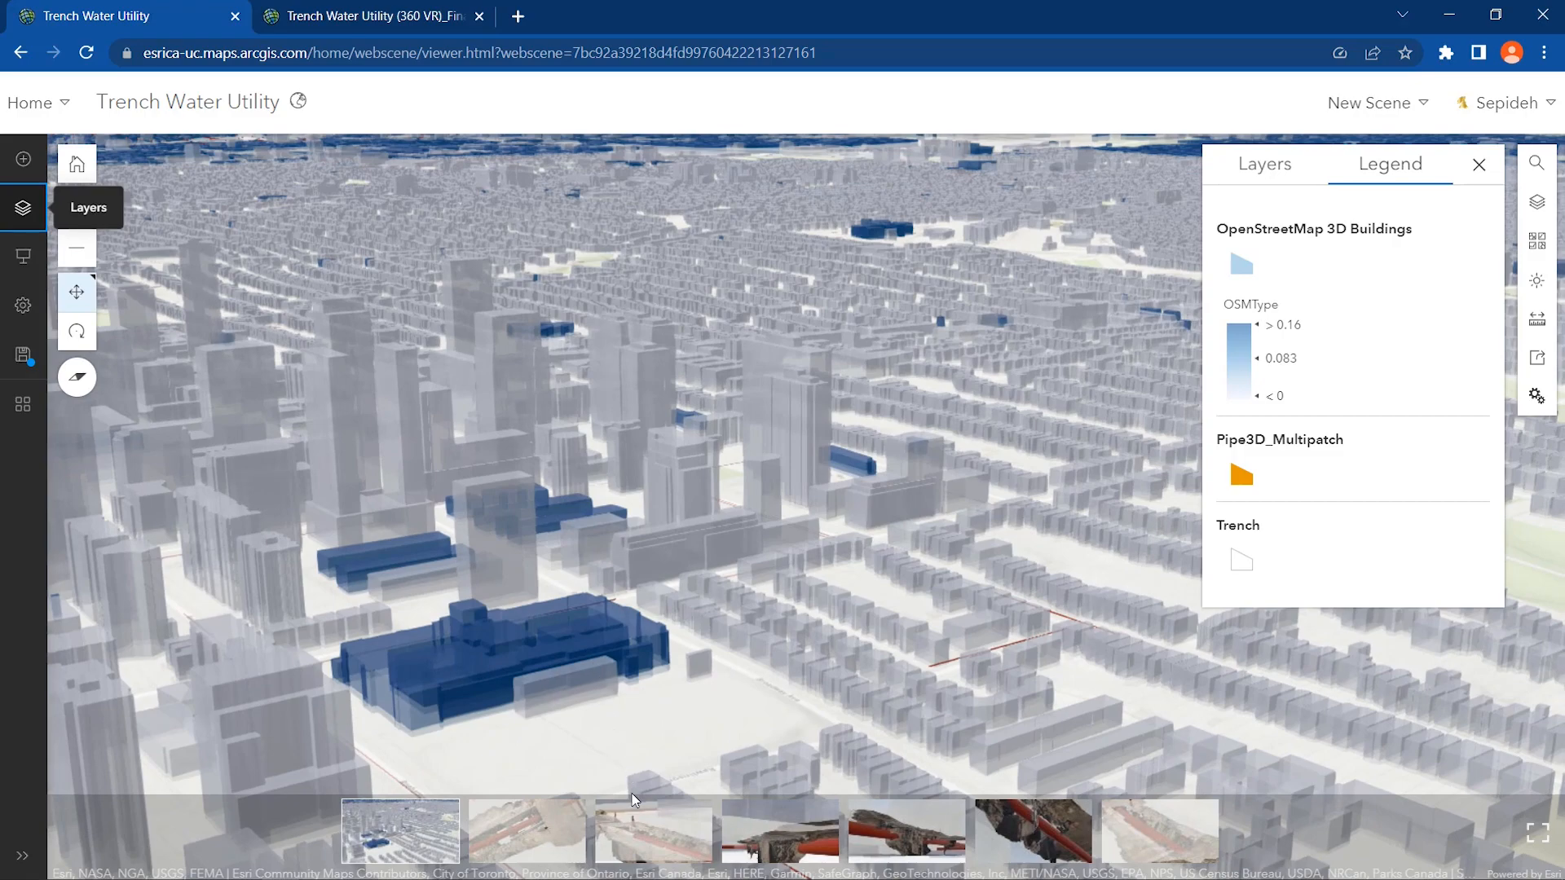
- Tour Slide 7, Trench Bottom and the pipe close-up slides with the legend closed and Slice enabled
left_click(652, 830)
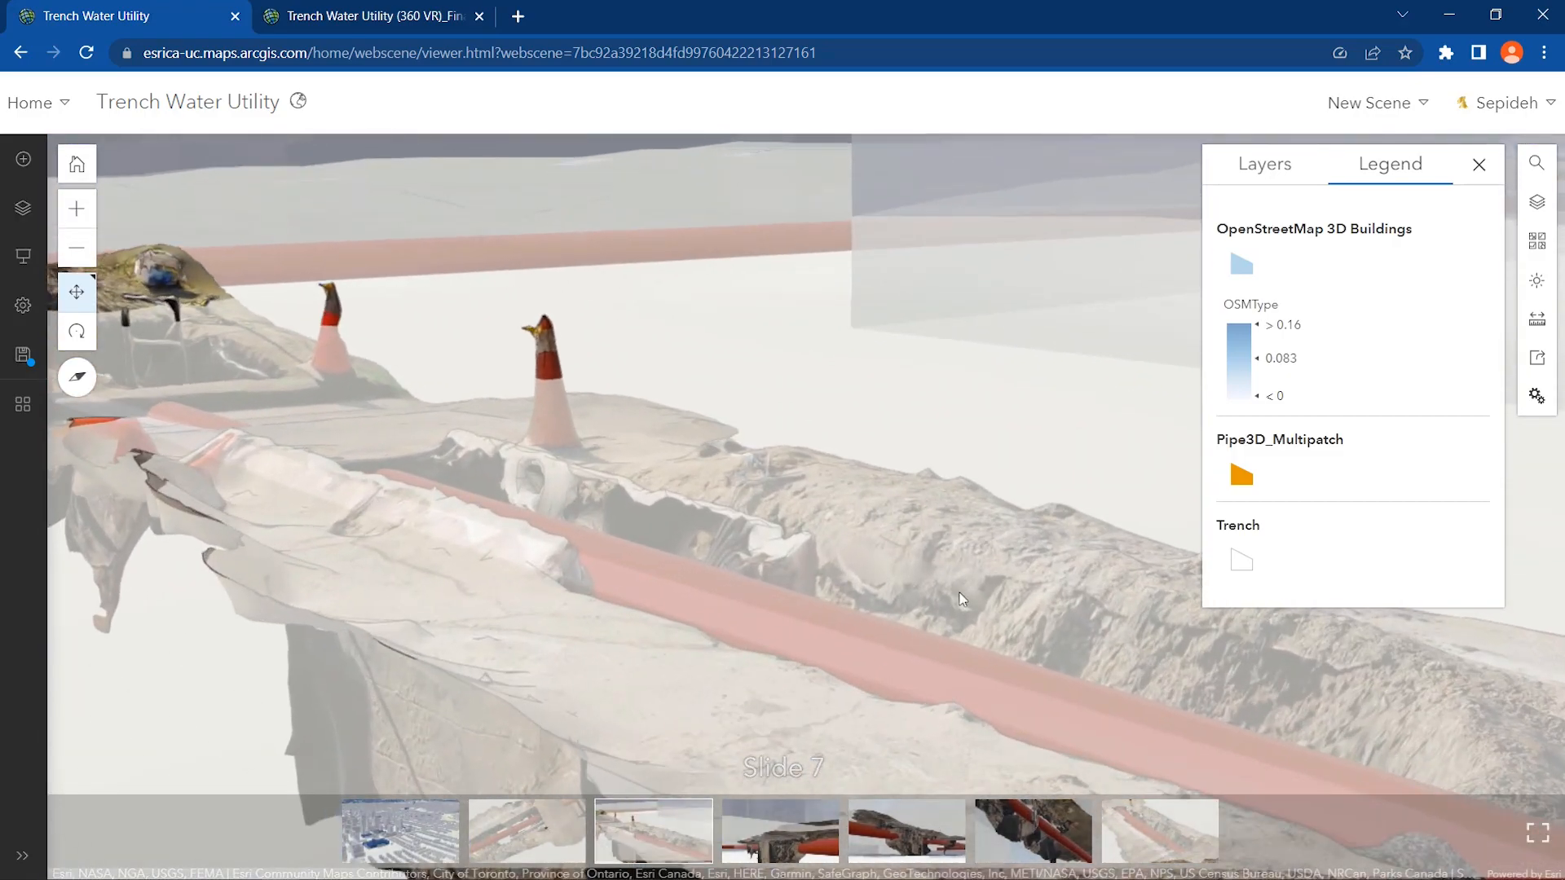
left_click(1479, 163)
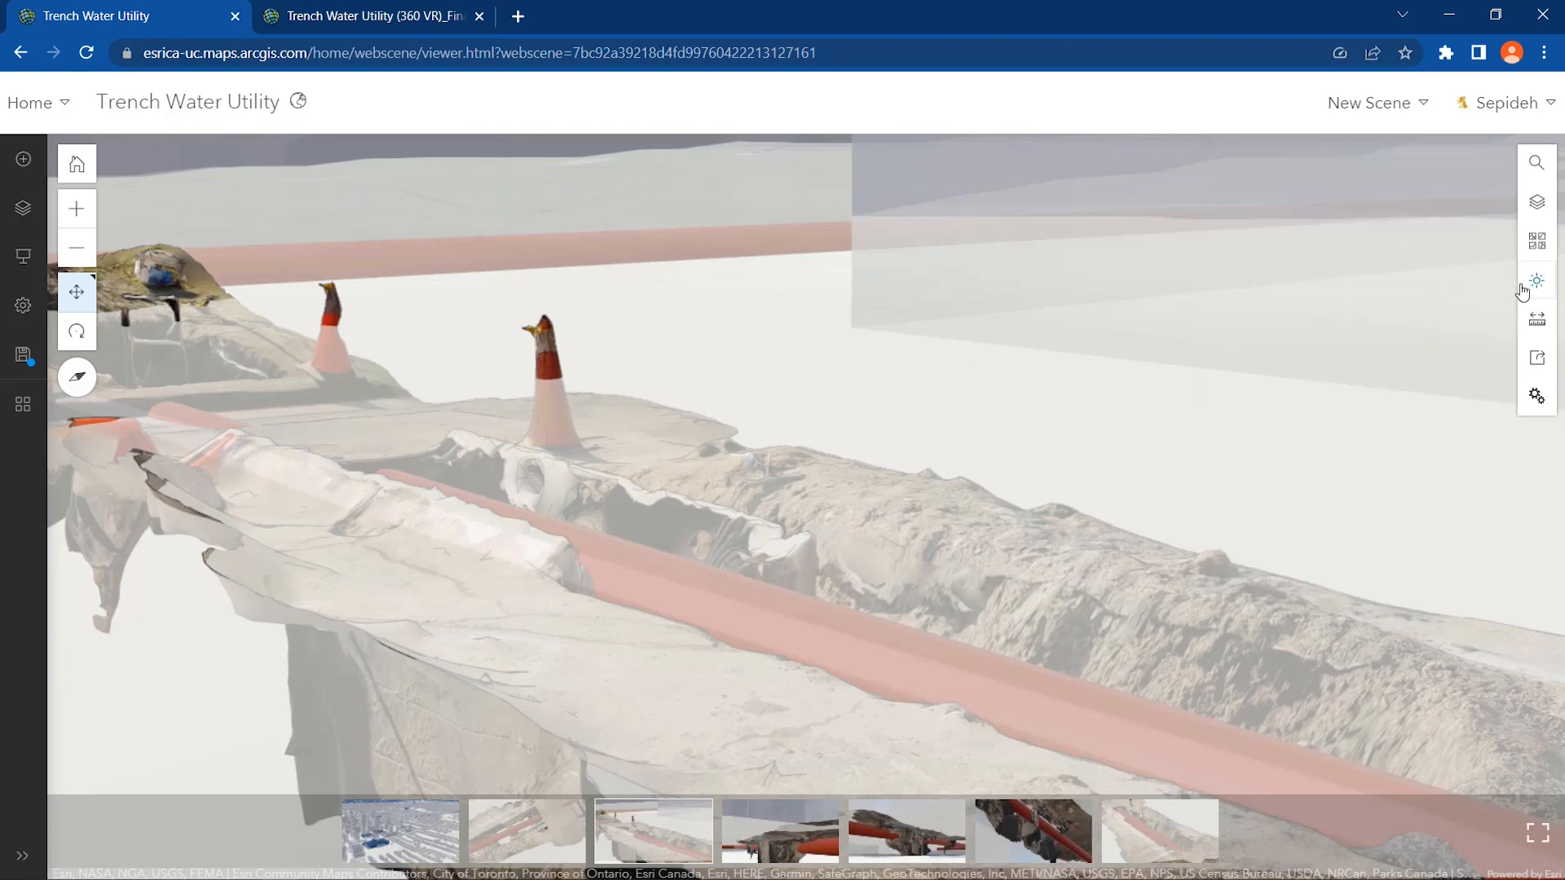
left_click(1536, 318)
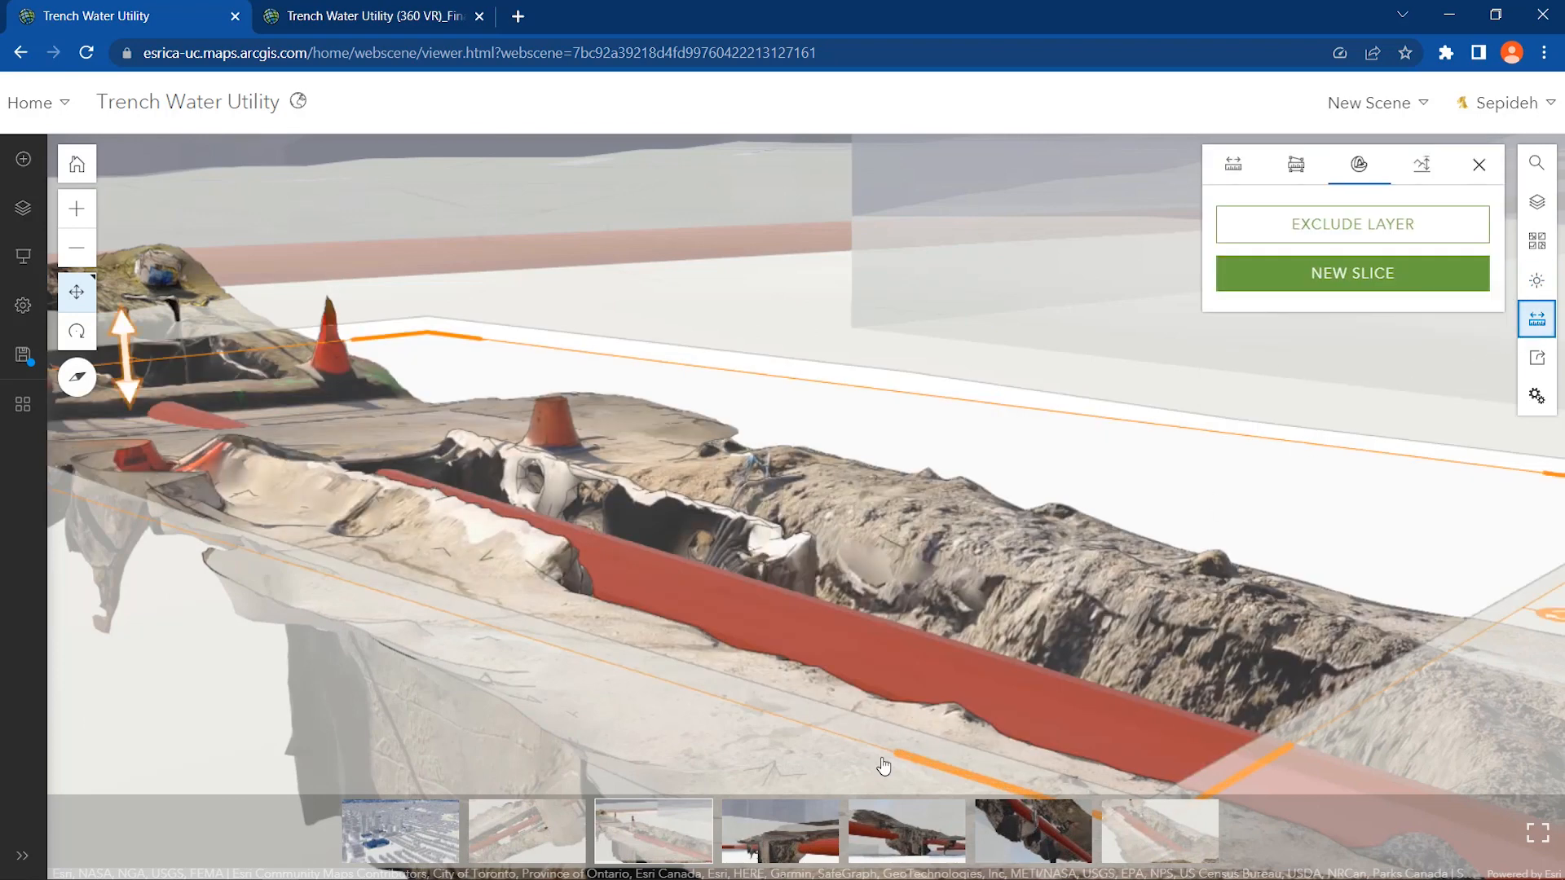
left_click(903, 830)
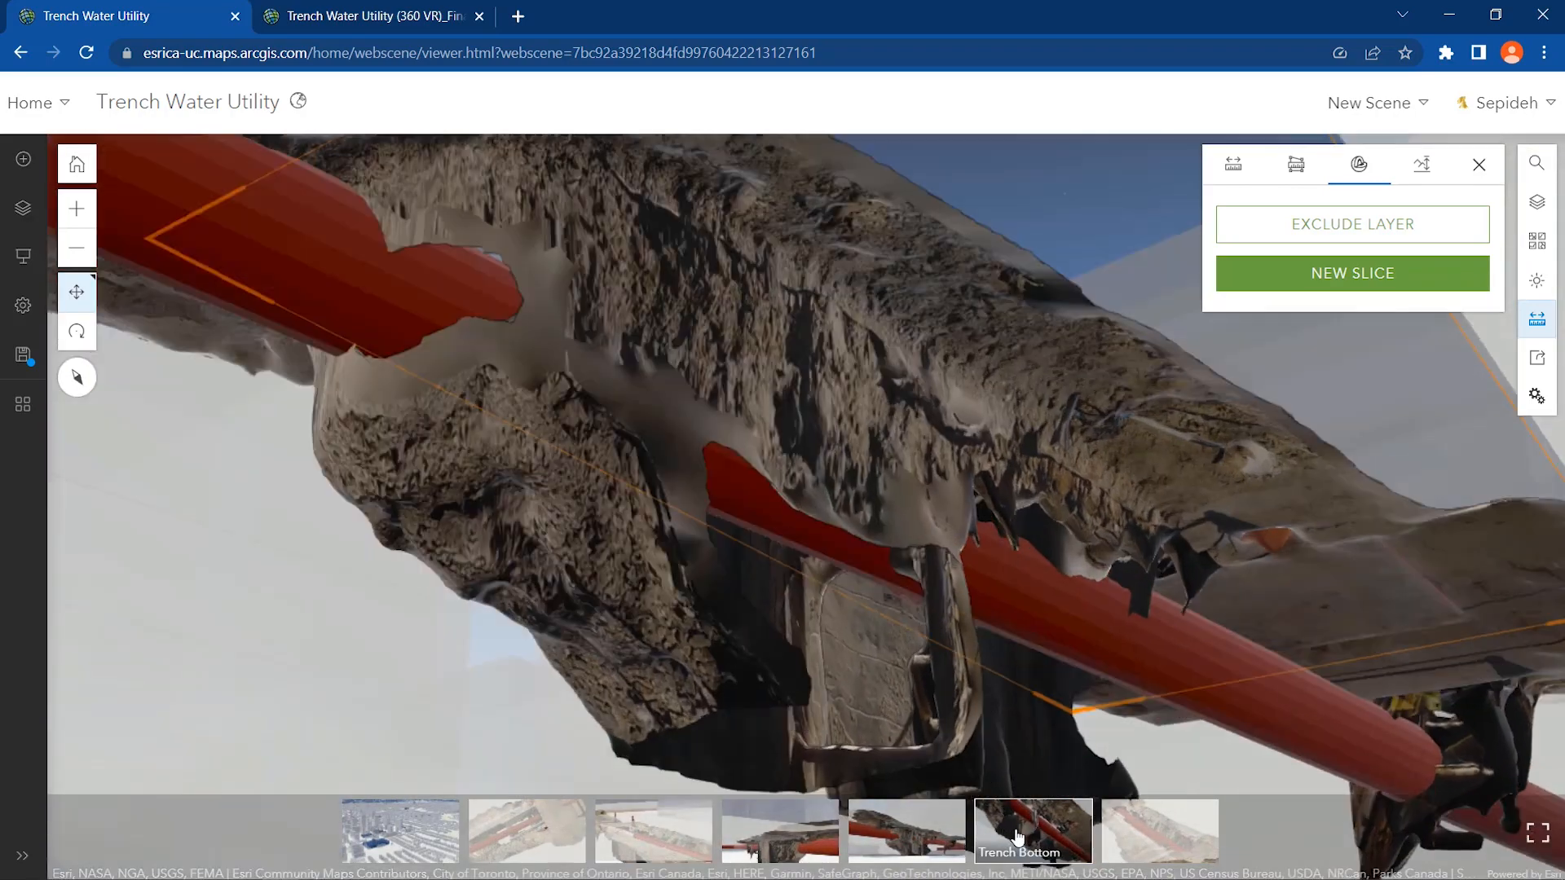
left_click(1157, 831)
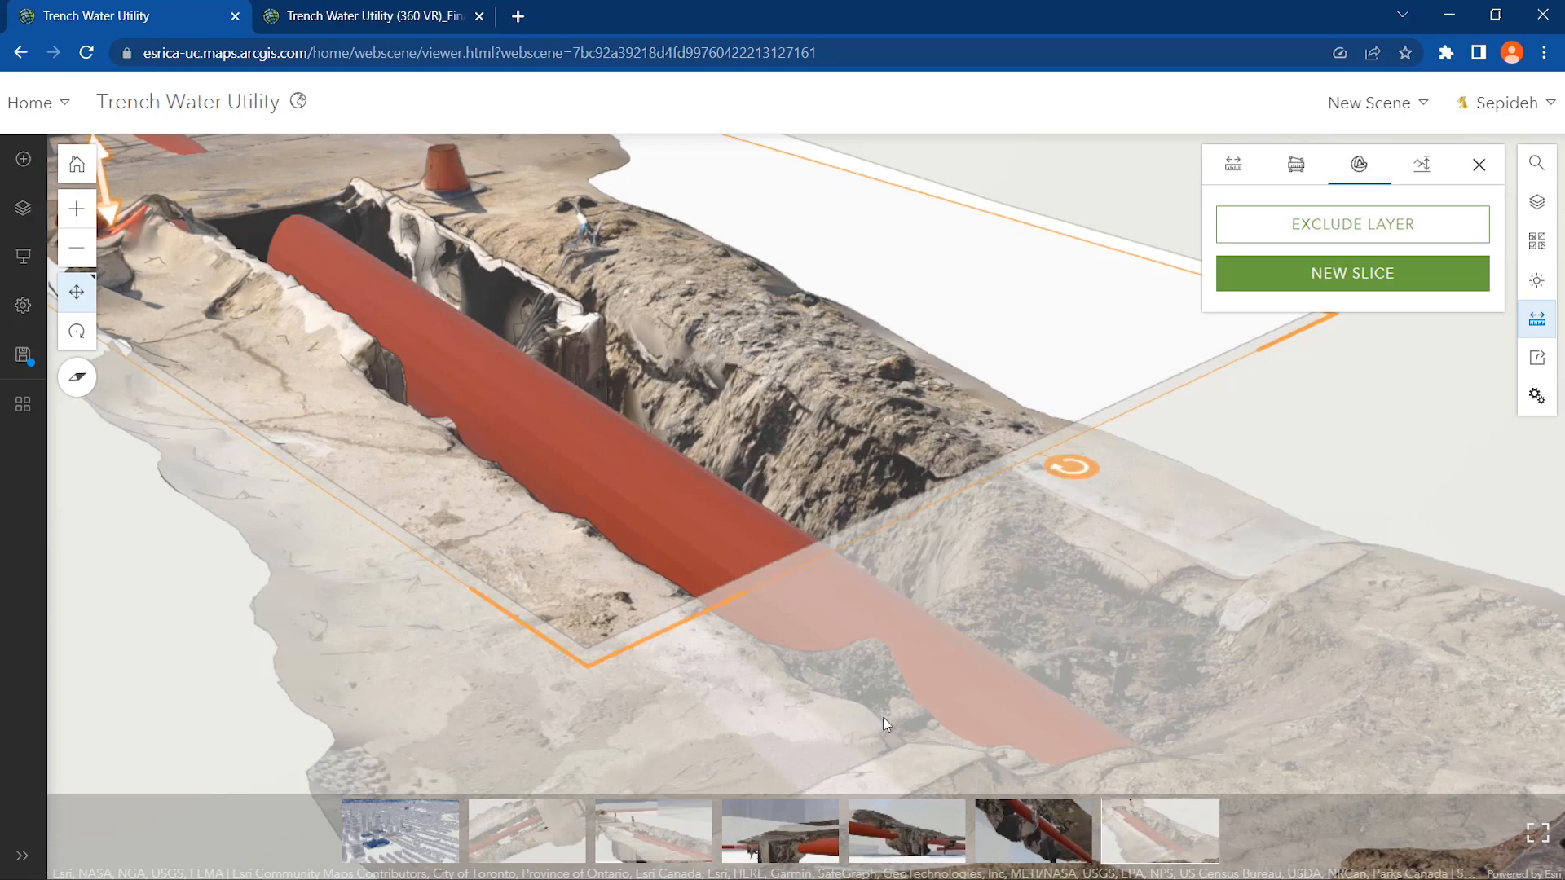
mouse_move(42, 435)
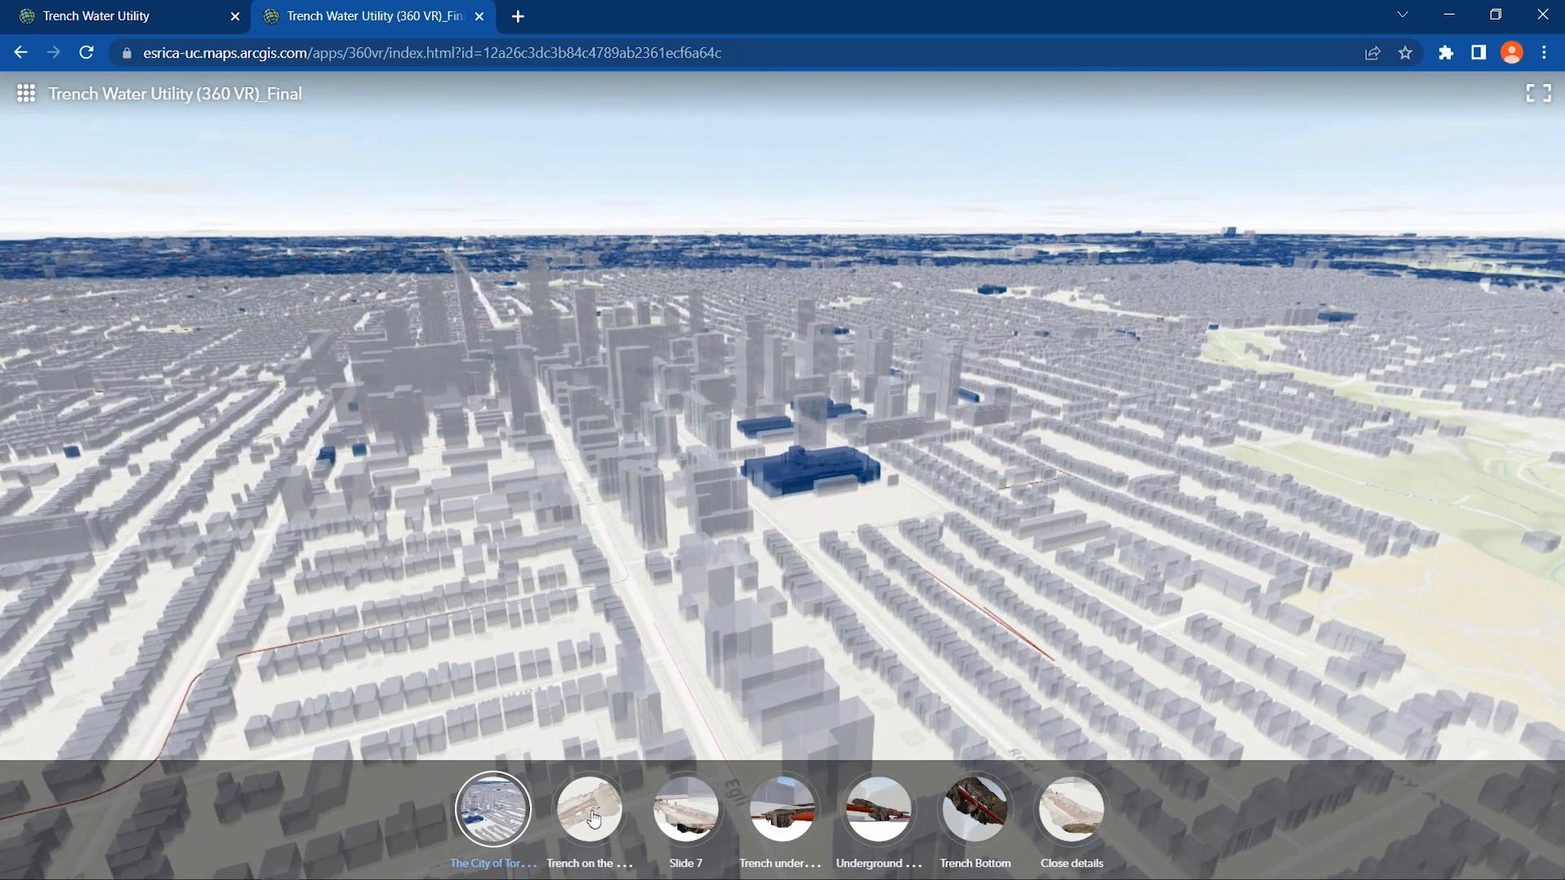
- Step through Slide 7, Trench underground West, Underground Trench East, then Trench Bottom views
left_click(686, 808)
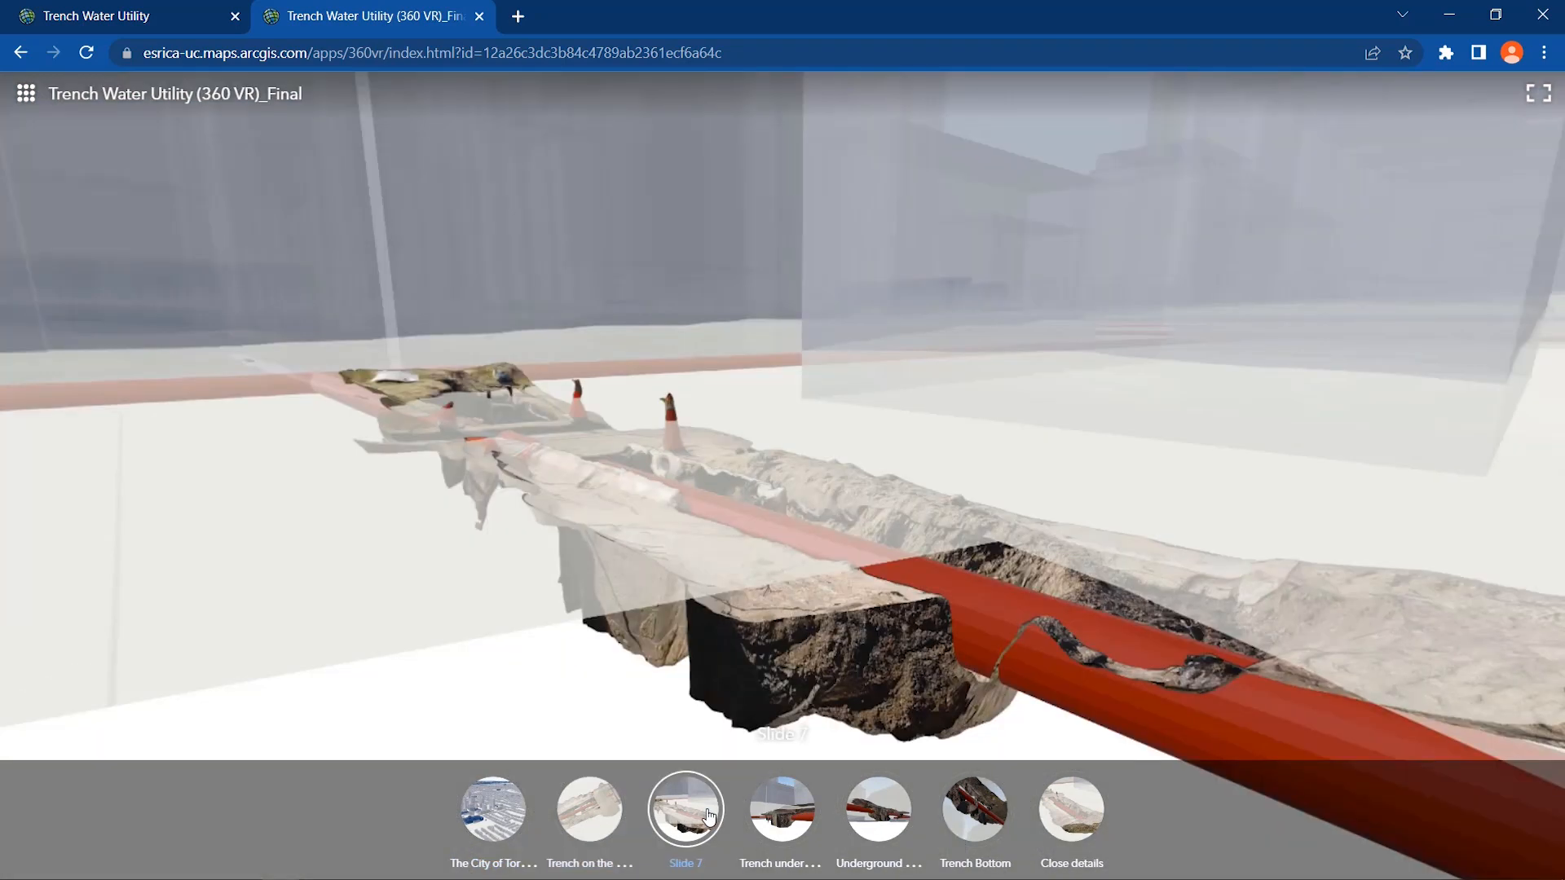
left_click(781, 808)
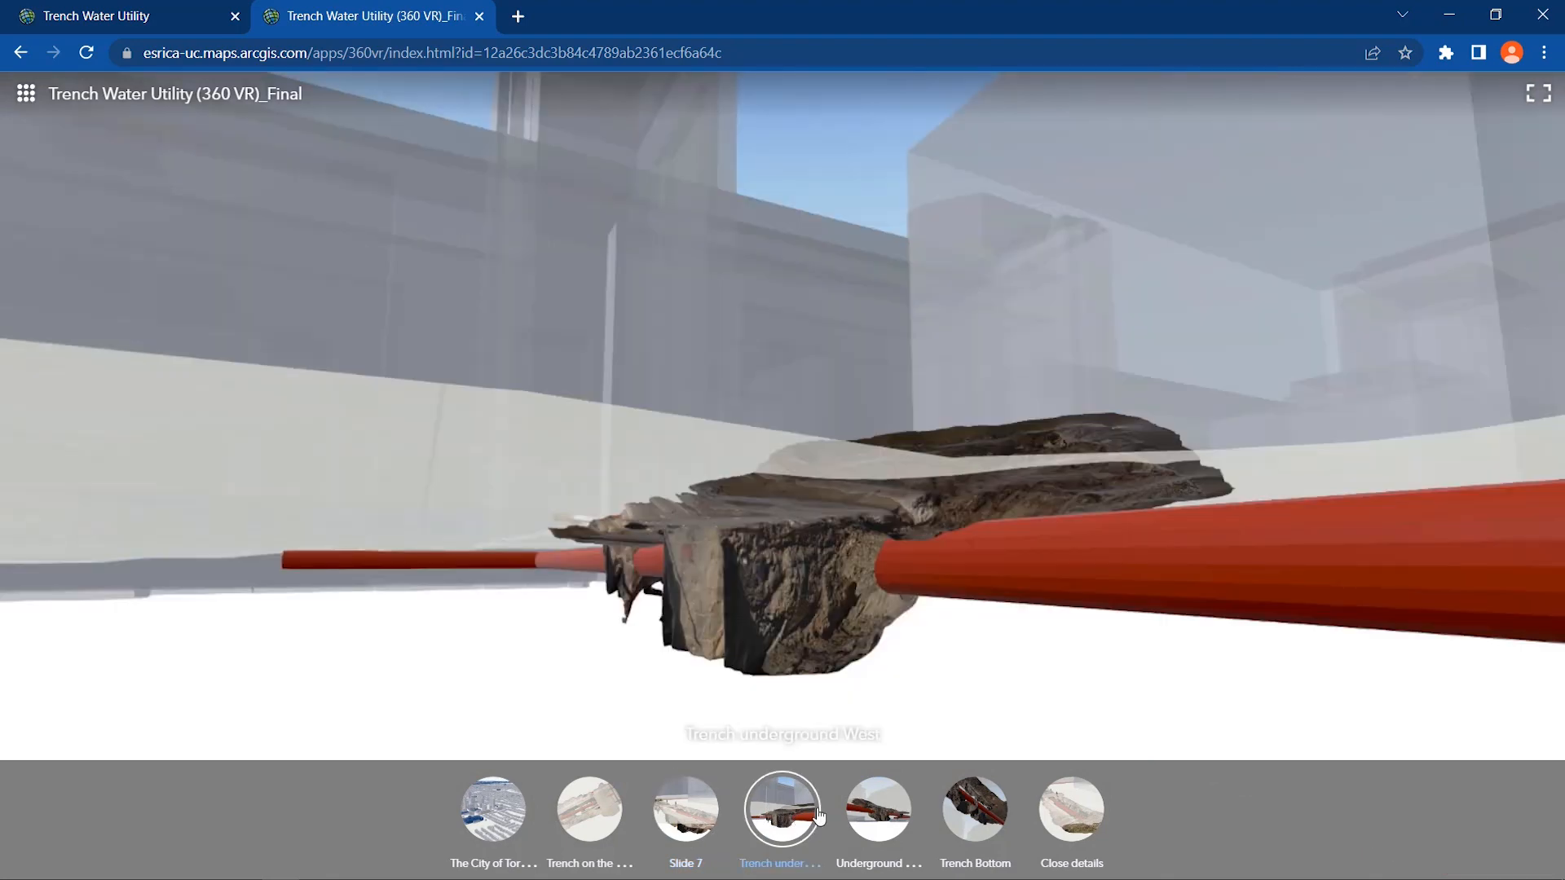
left_click(877, 809)
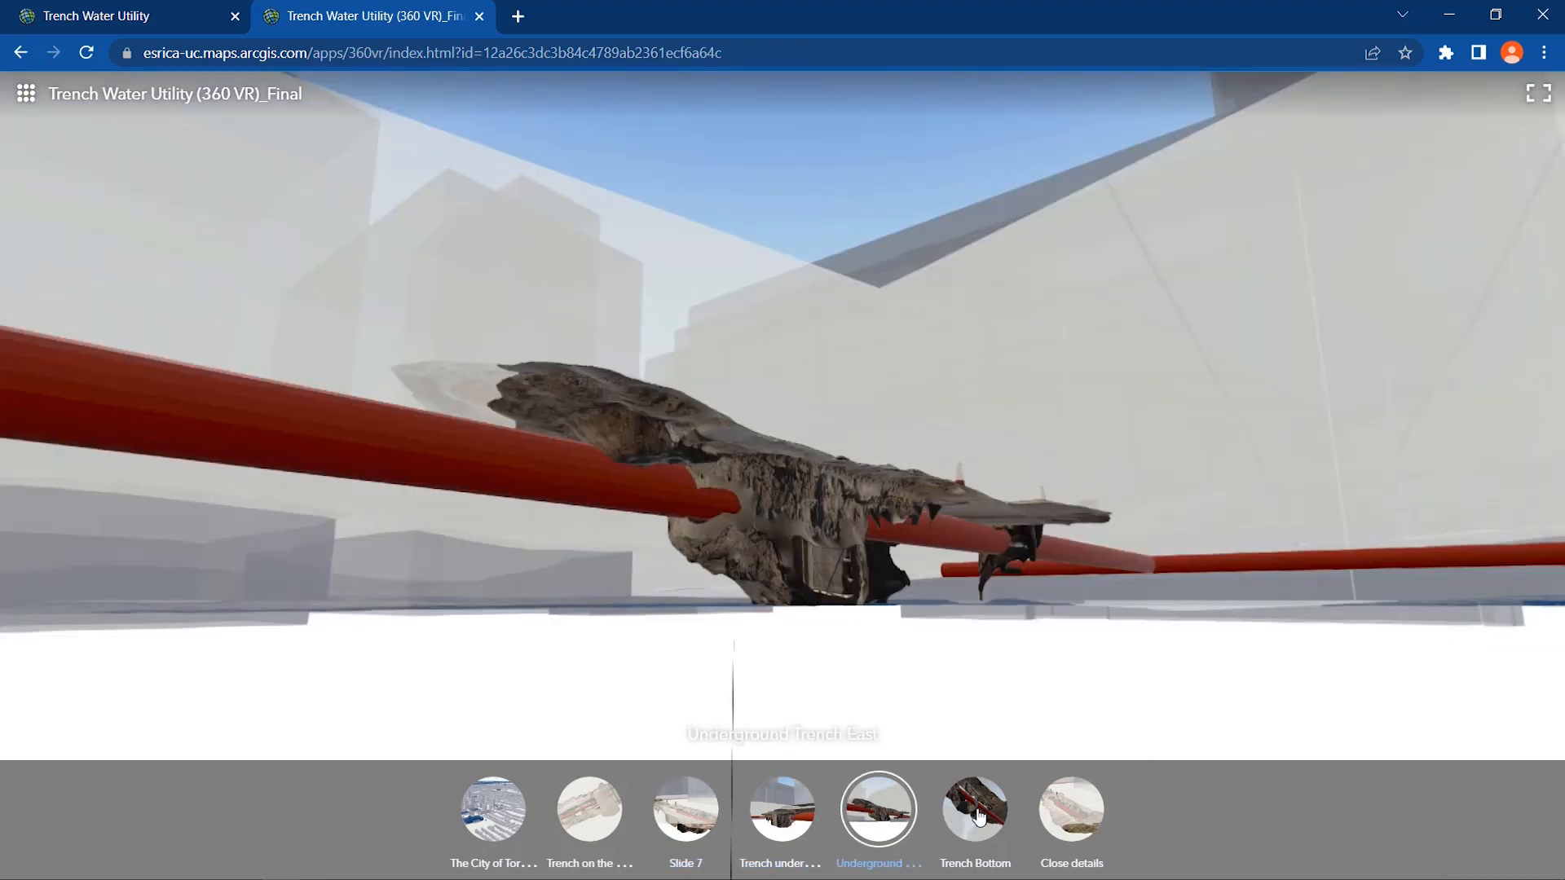
left_click(975, 809)
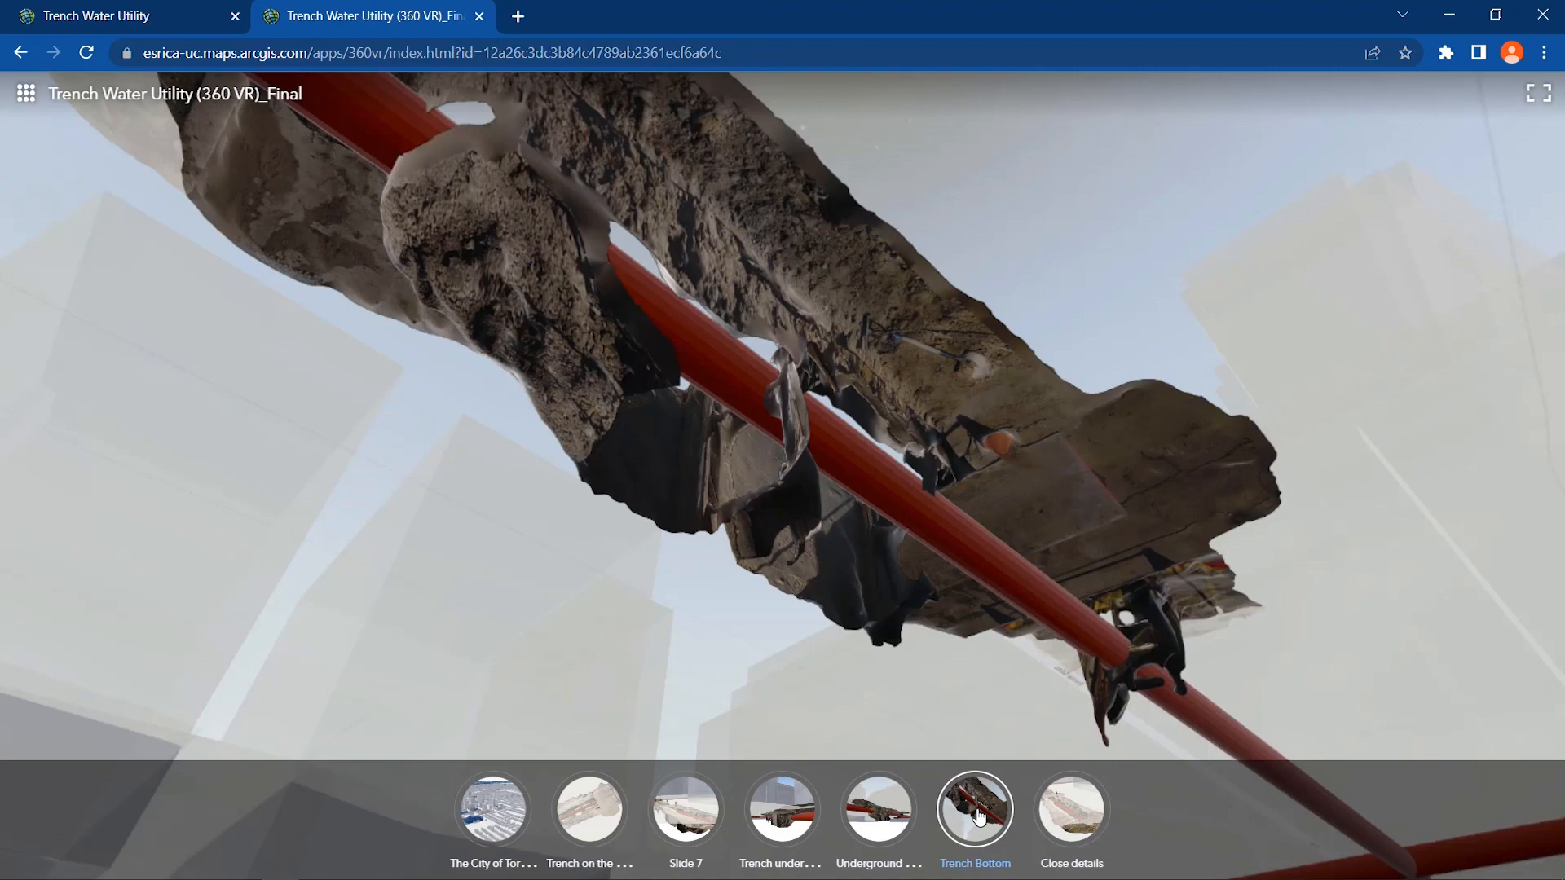